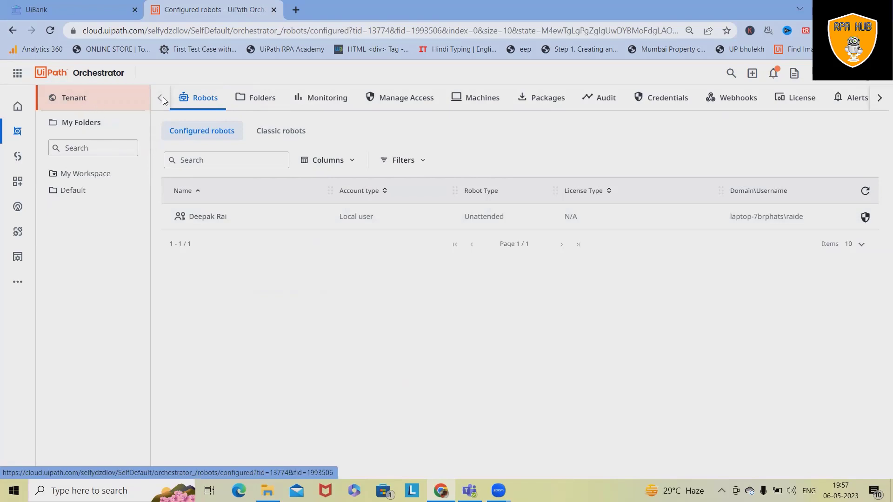
{"action": "mouse_move", "coordinate": [880, 106]}
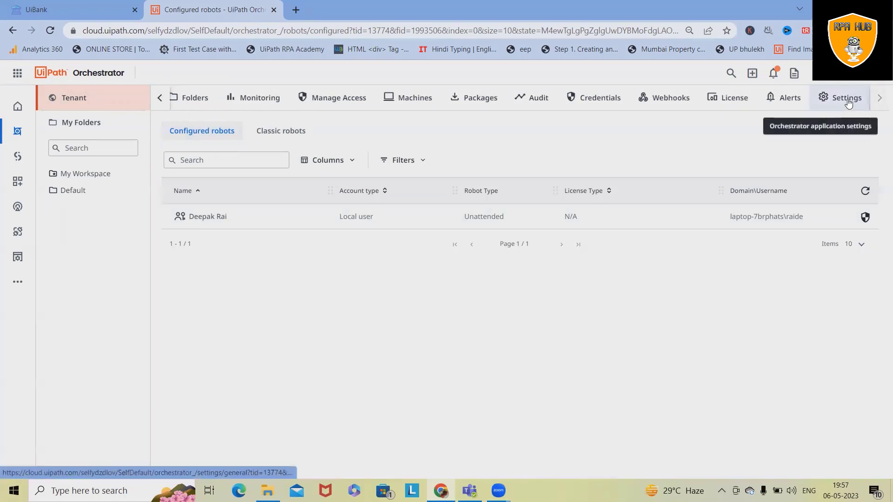
{"action": "mouse_move", "coordinate": [862, 160]}
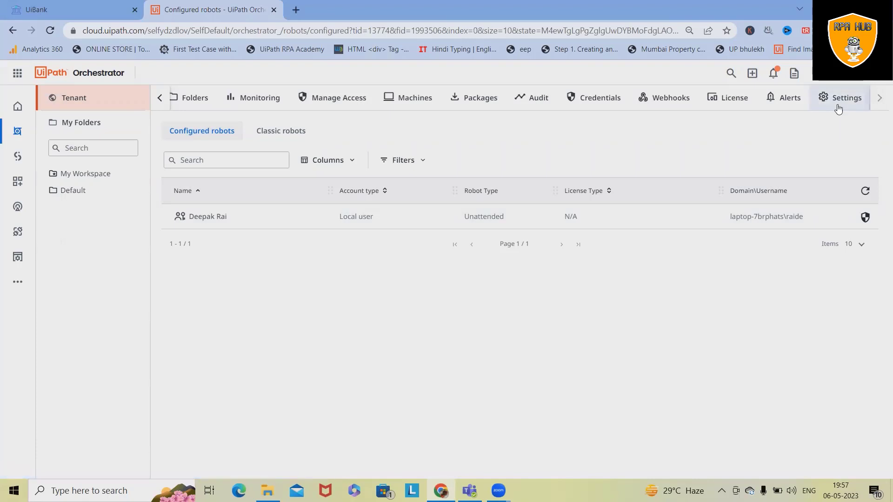
Open the tenant's Orchestrator Settings, landing on the General tab.
{"action": "left_click", "coordinate": [845, 97]}
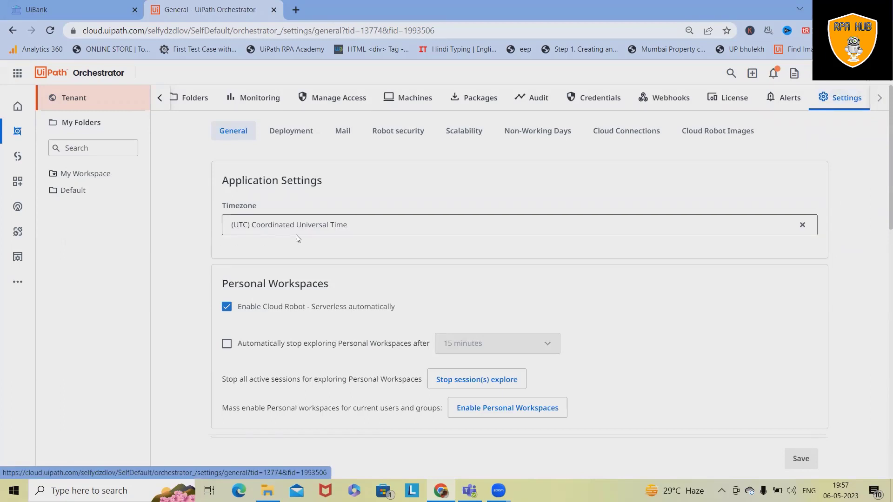
{"action": "mouse_move", "coordinate": [380, 296]}
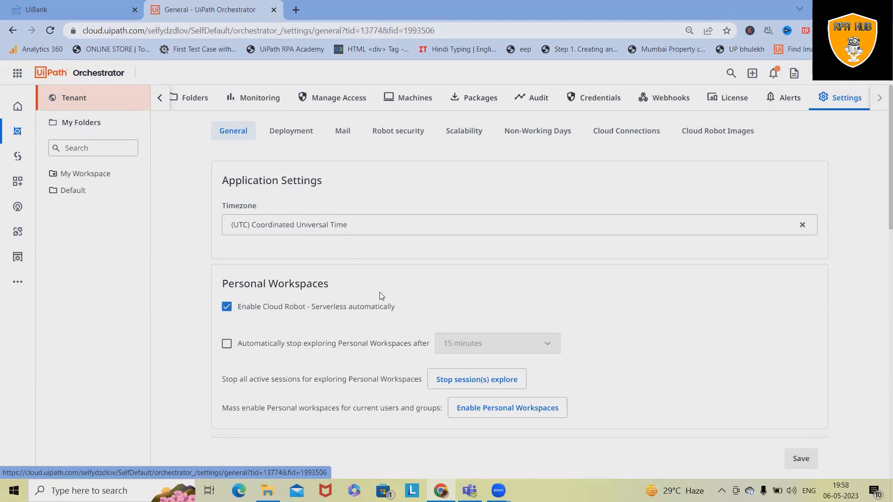
{"action": "mouse_move", "coordinate": [880, 120]}
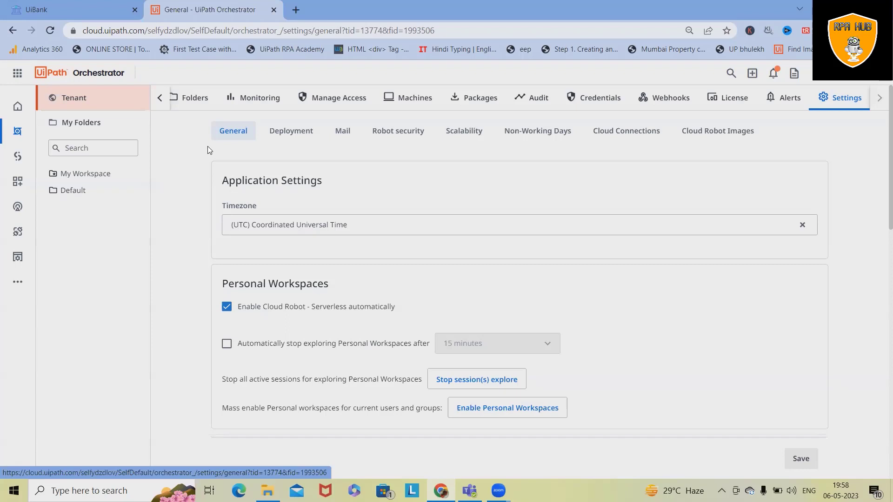
{"action": "mouse_move", "coordinate": [460, 183]}
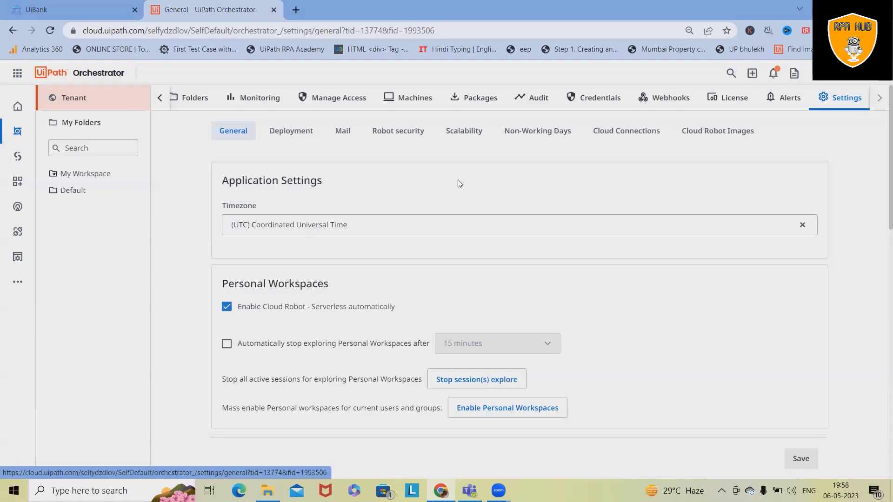
{"action": "mouse_move", "coordinate": [847, 102]}
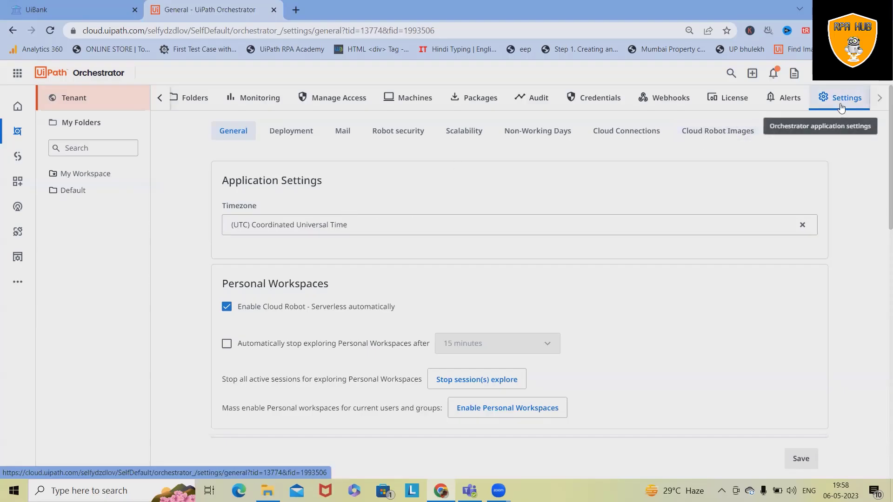
{"action": "mouse_move", "coordinate": [271, 193]}
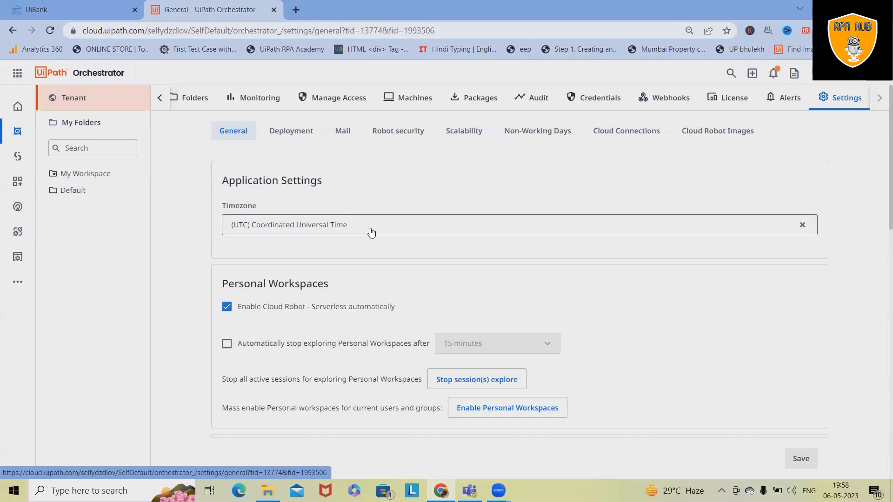
{"action": "mouse_move", "coordinate": [379, 230]}
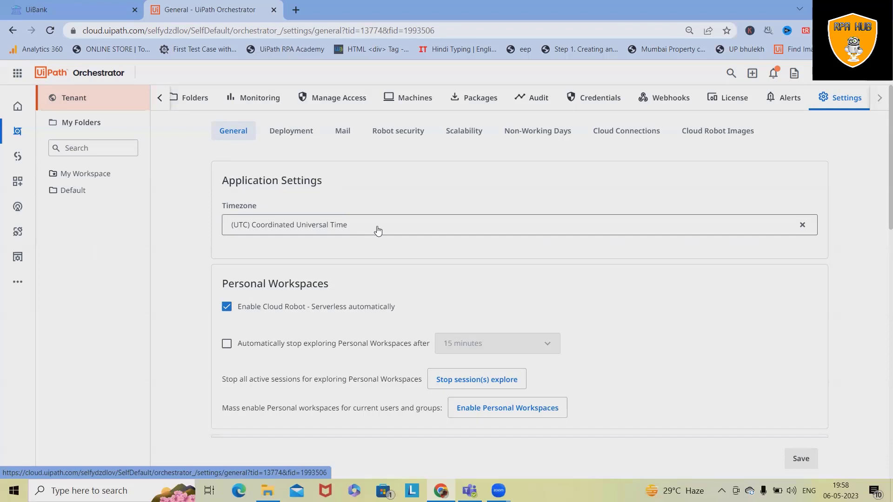
{"action": "left_click", "coordinate": [375, 224]}
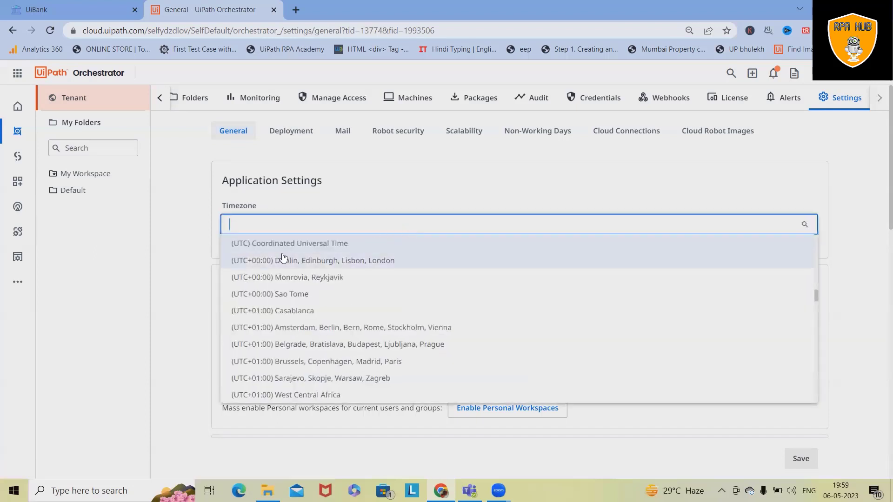
{"action": "mouse_move", "coordinate": [302, 281]}
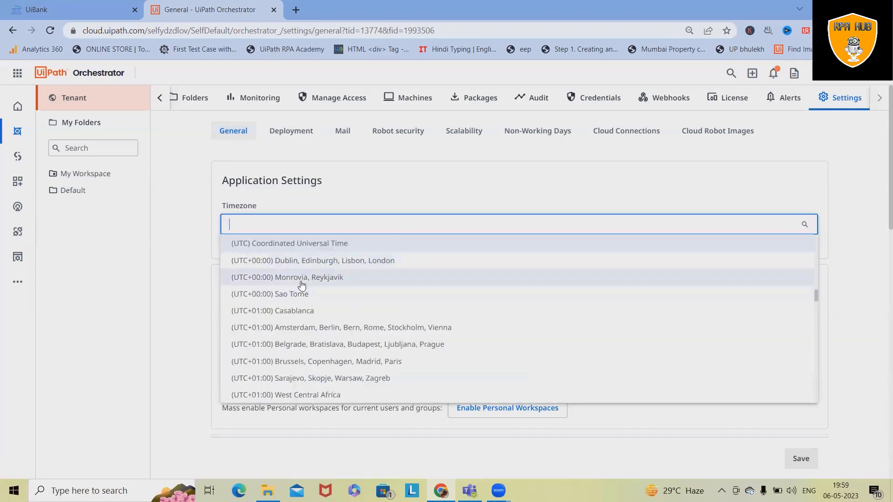
{"action": "left_click", "coordinate": [290, 244]}
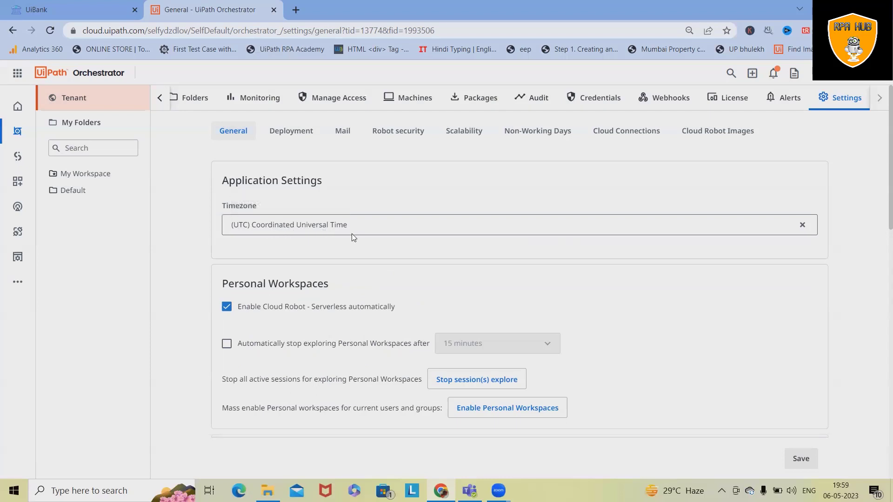
{"action": "scroll", "scroll_direction": "down", "scroll_amount": 3}
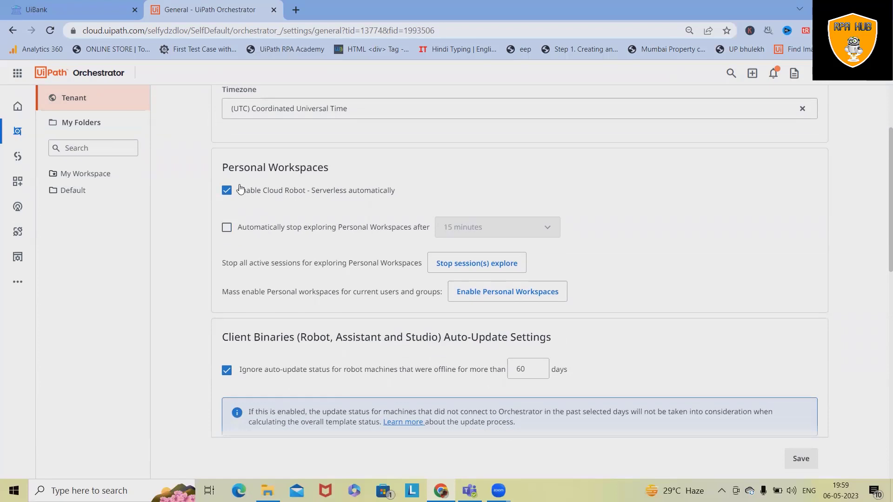
{"action": "mouse_move", "coordinate": [272, 202]}
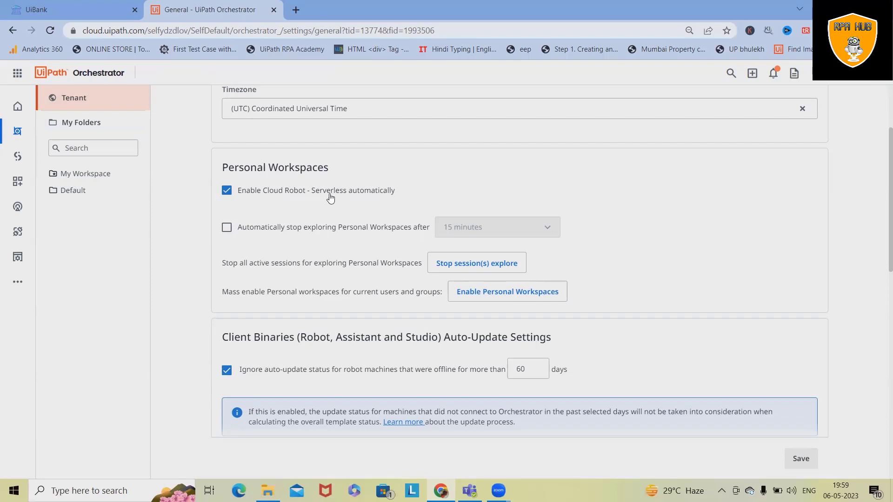
{"action": "mouse_move", "coordinate": [240, 273]}
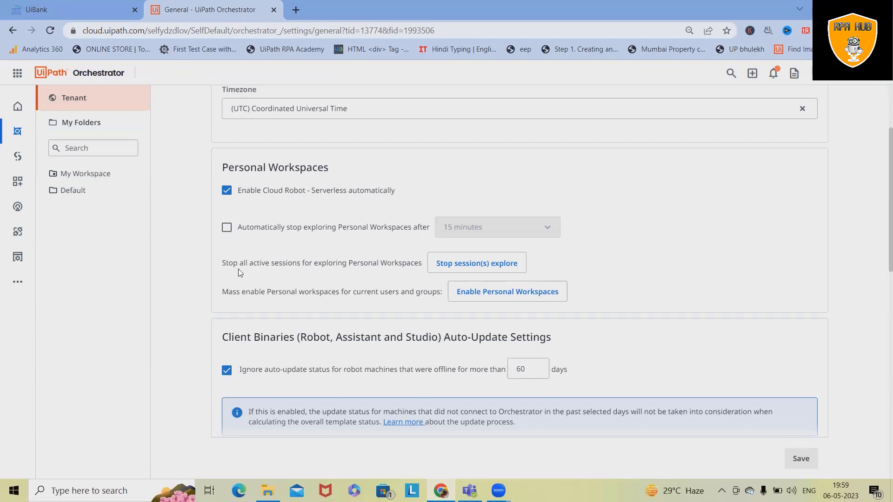
{"action": "mouse_move", "coordinate": [276, 246]}
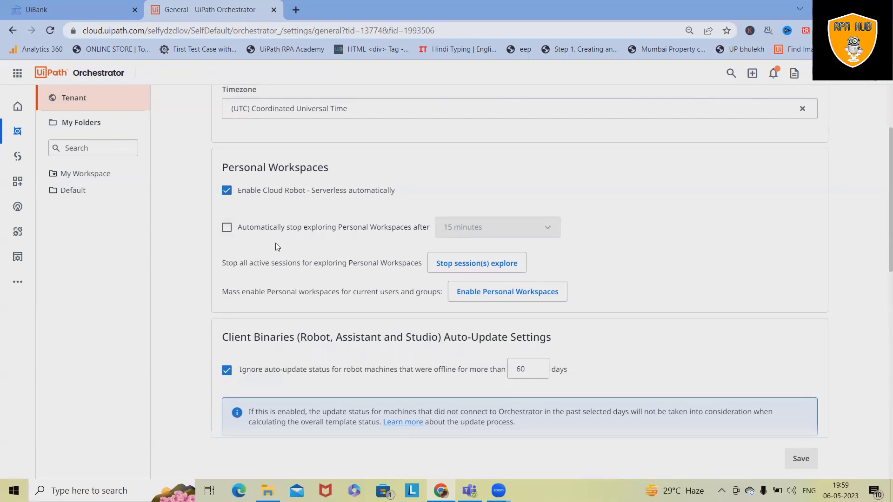
{"action": "mouse_move", "coordinate": [381, 232]}
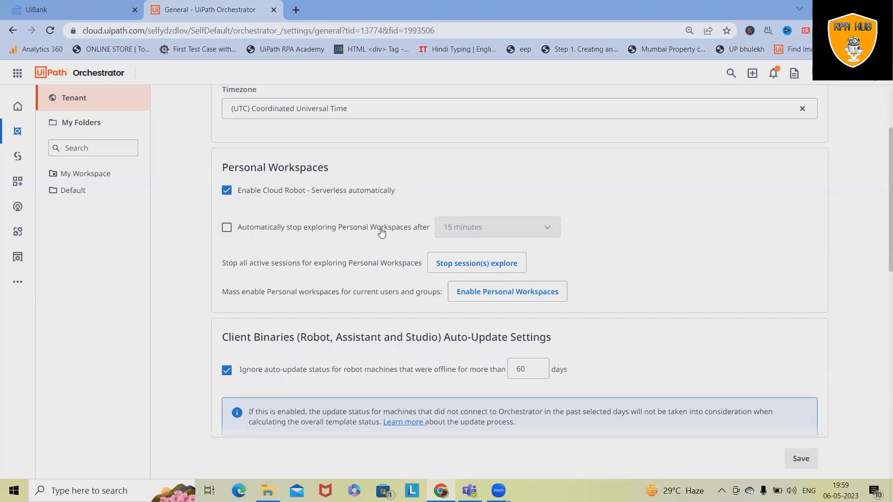
{"action": "left_click", "coordinate": [226, 228]}
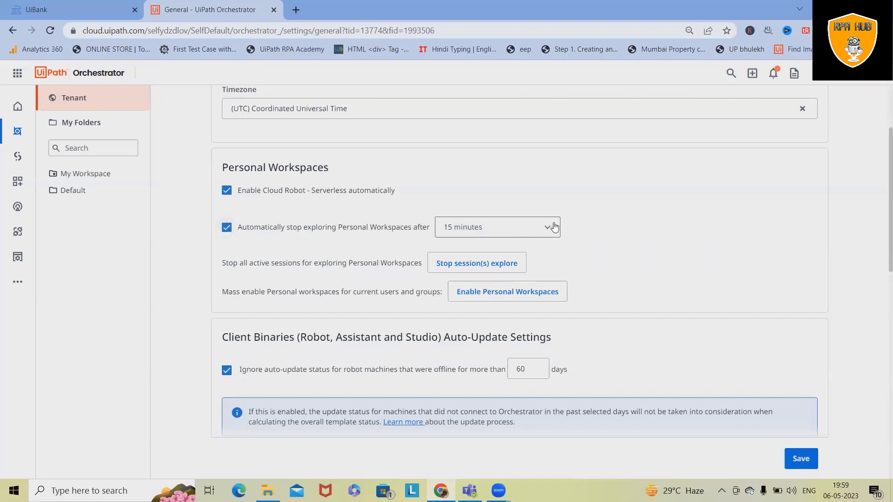
{"action": "left_click", "coordinate": [496, 226]}
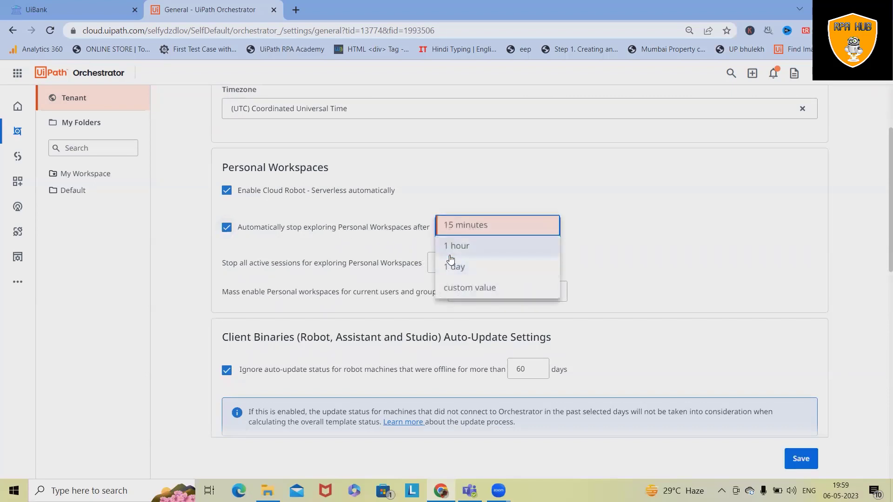
{"action": "mouse_move", "coordinate": [454, 266]}
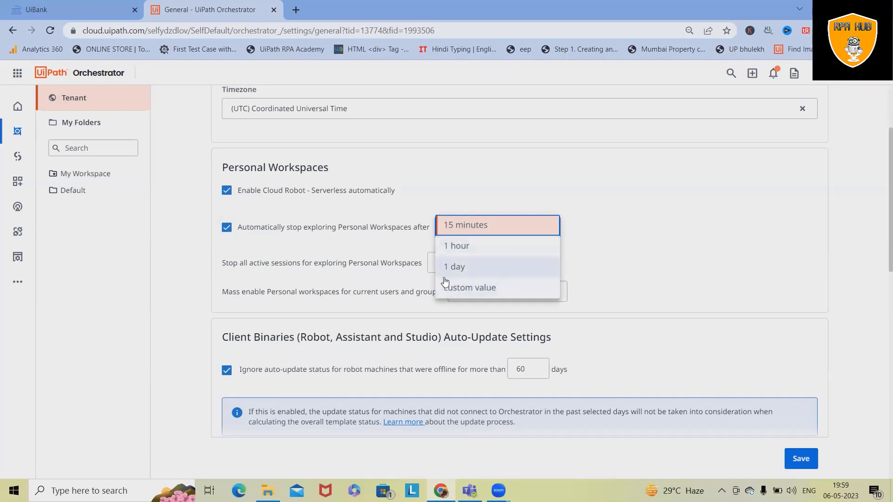
{"action": "left_click", "coordinate": [471, 287]}
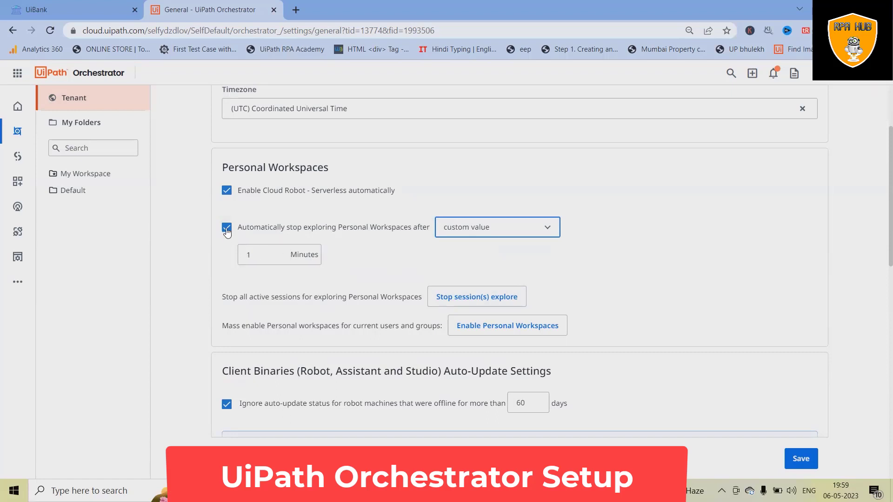
{"action": "left_click", "coordinate": [227, 228]}
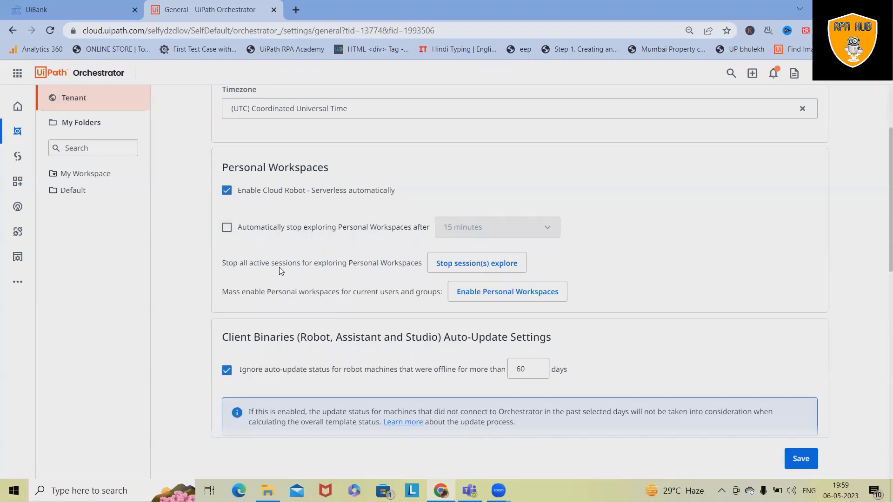
{"action": "mouse_move", "coordinate": [379, 272]}
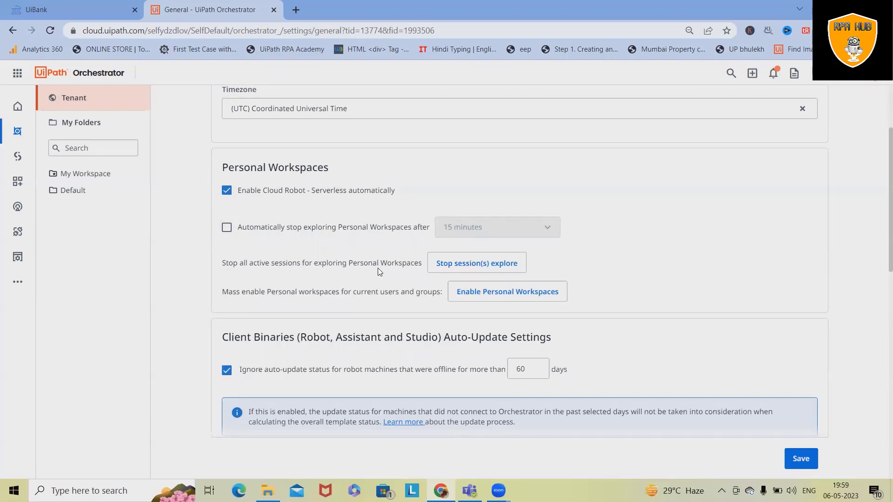
{"action": "mouse_move", "coordinate": [477, 262]}
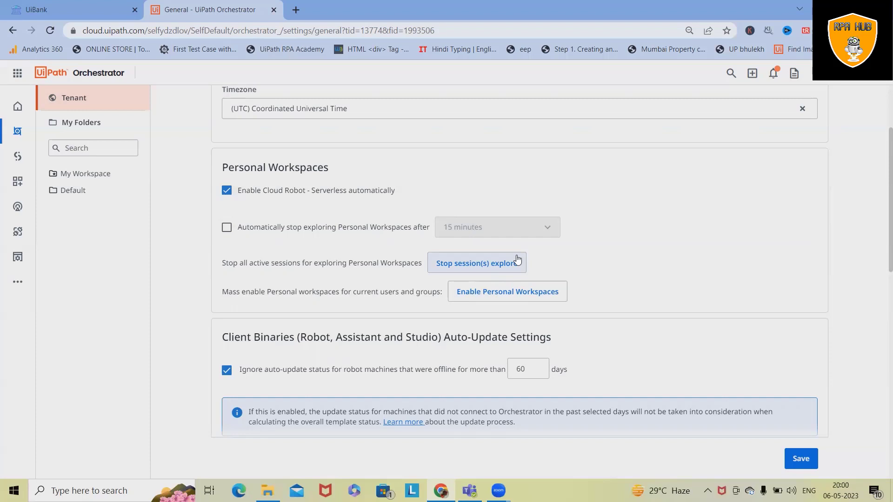
{"action": "mouse_move", "coordinate": [507, 291]}
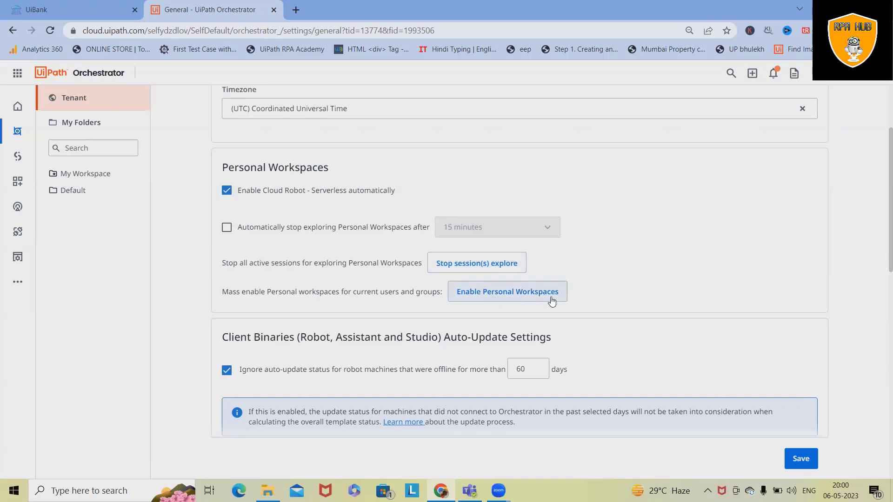
{"action": "scroll", "scroll_direction": "down", "scroll_amount": 3}
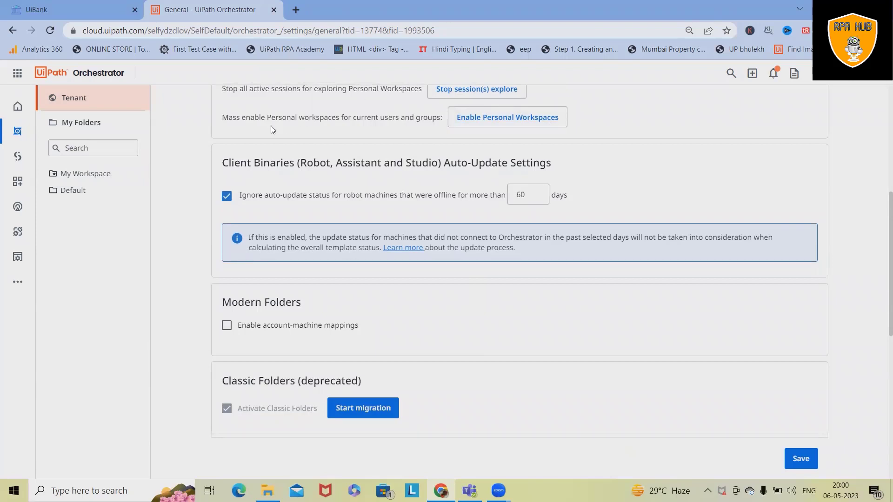
{"action": "mouse_move", "coordinate": [351, 129]}
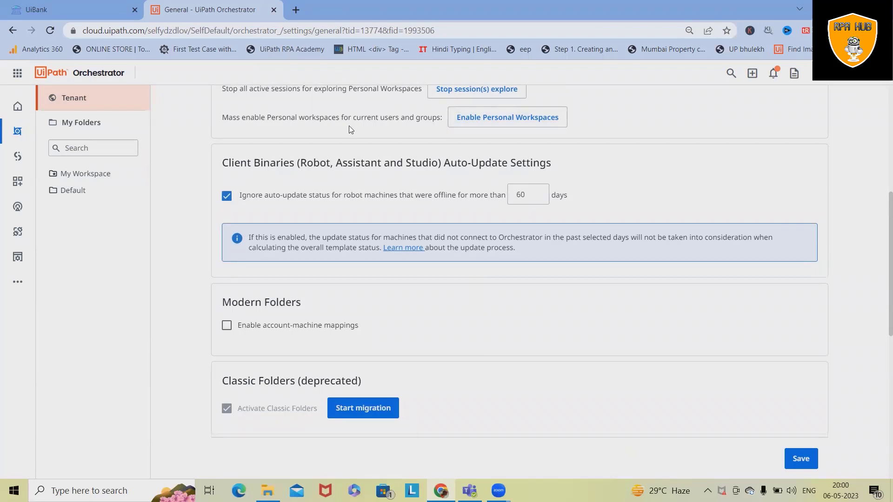
{"action": "mouse_move", "coordinate": [347, 149]}
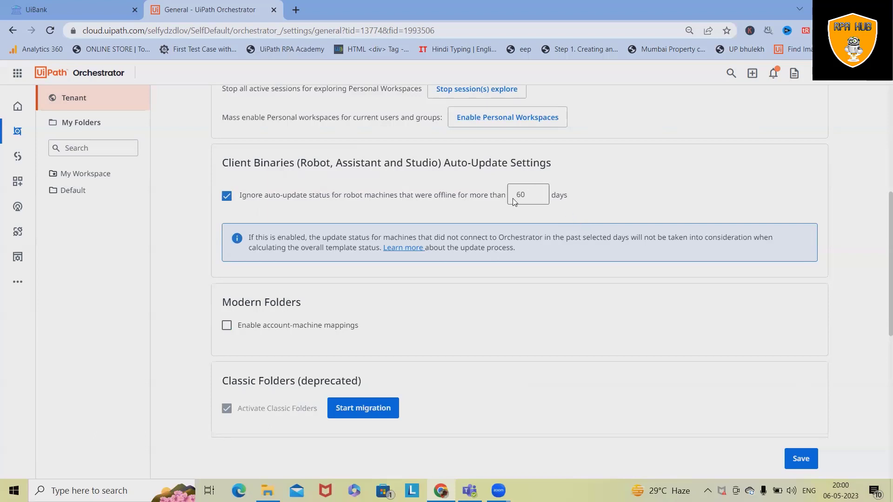
{"action": "scroll", "scroll_direction": "down", "scroll_amount": 3}
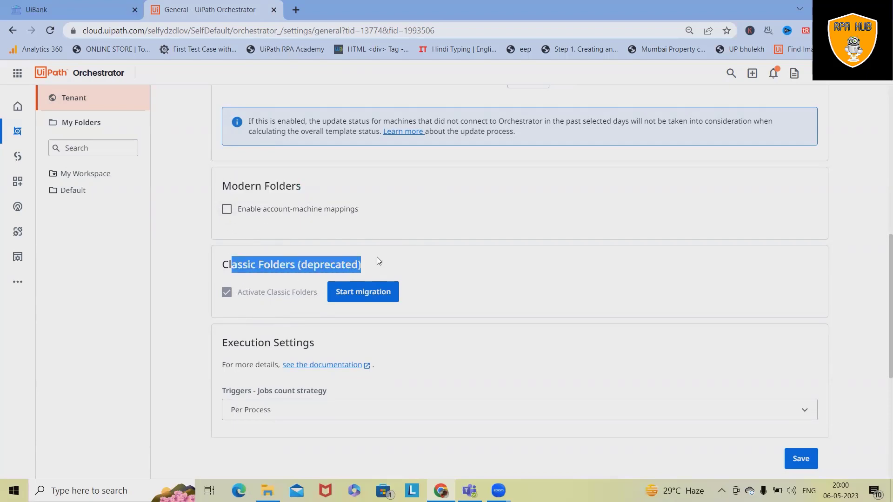
{"action": "mouse_move", "coordinate": [271, 312]}
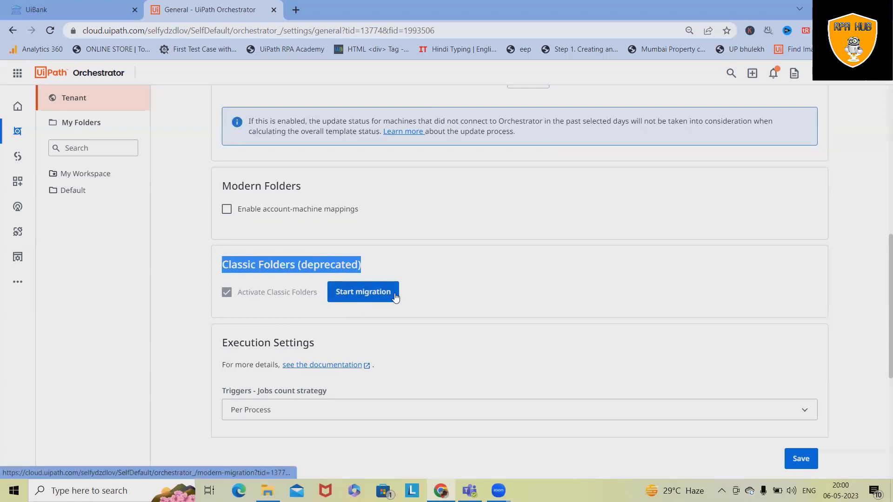
{"action": "mouse_move", "coordinate": [404, 296]}
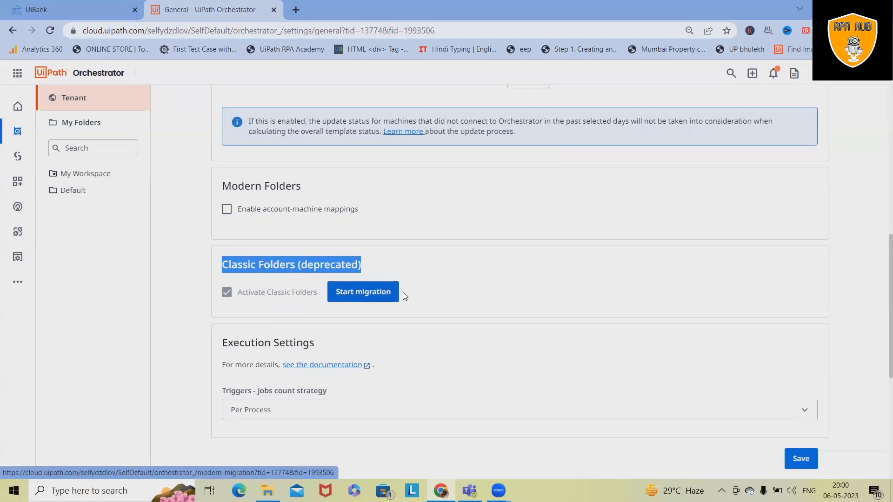
{"action": "scroll", "scroll_direction": "down", "scroll_amount": 3}
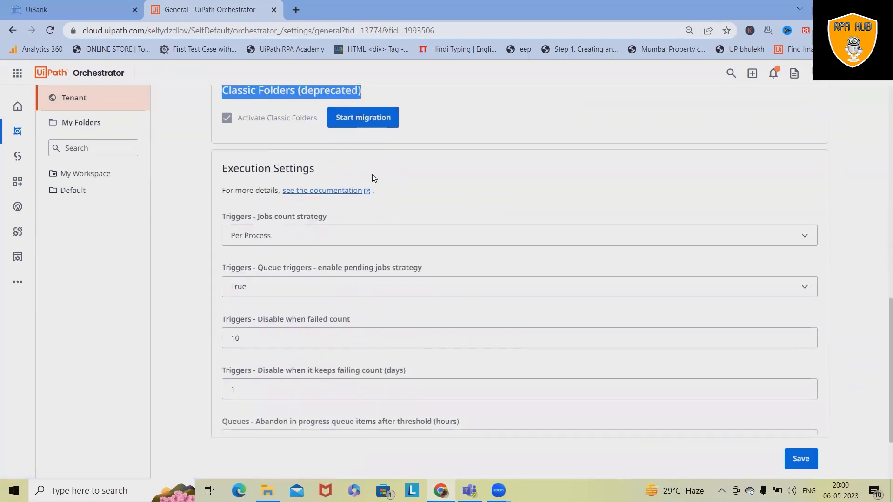
{"action": "mouse_move", "coordinate": [387, 158]}
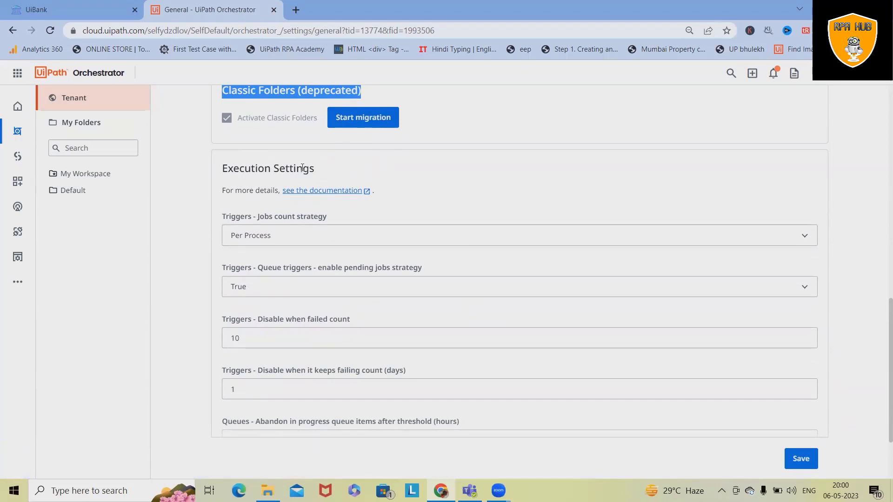
{"action": "mouse_move", "coordinate": [806, 250]}
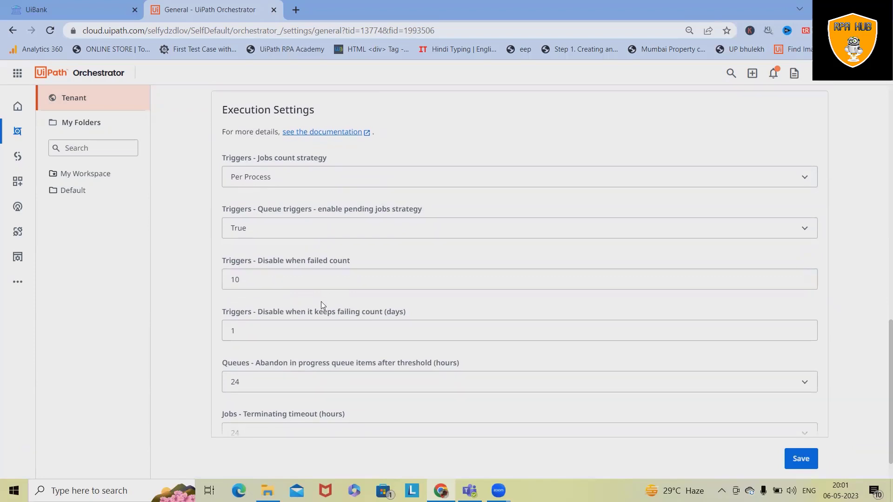
{"action": "scroll", "scroll_direction": "down", "scroll_amount": 3}
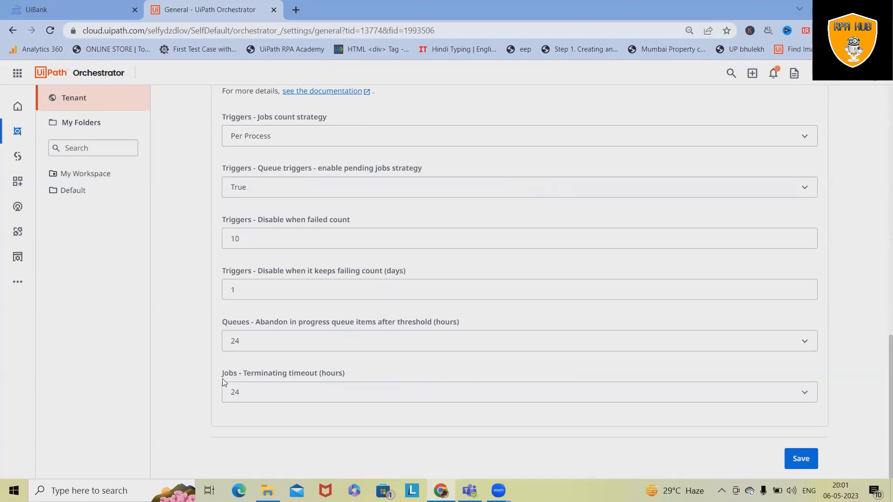
{"action": "mouse_move", "coordinate": [319, 391]}
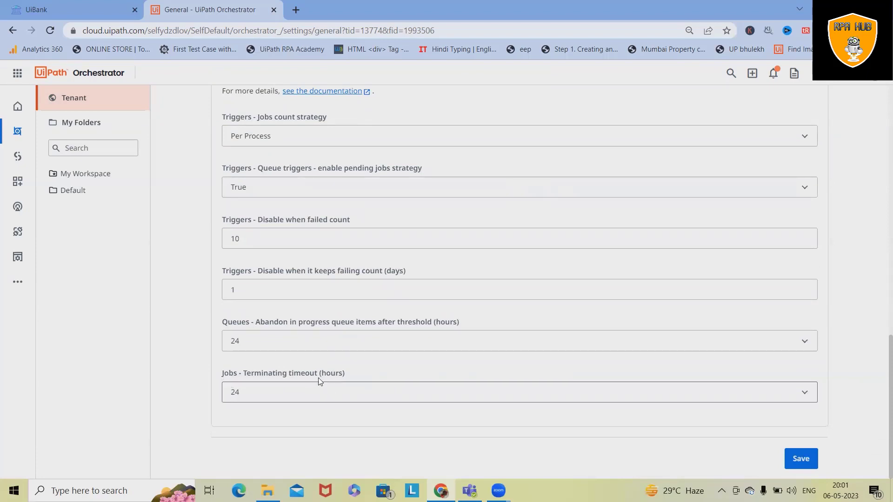
{"action": "mouse_move", "coordinate": [419, 395]}
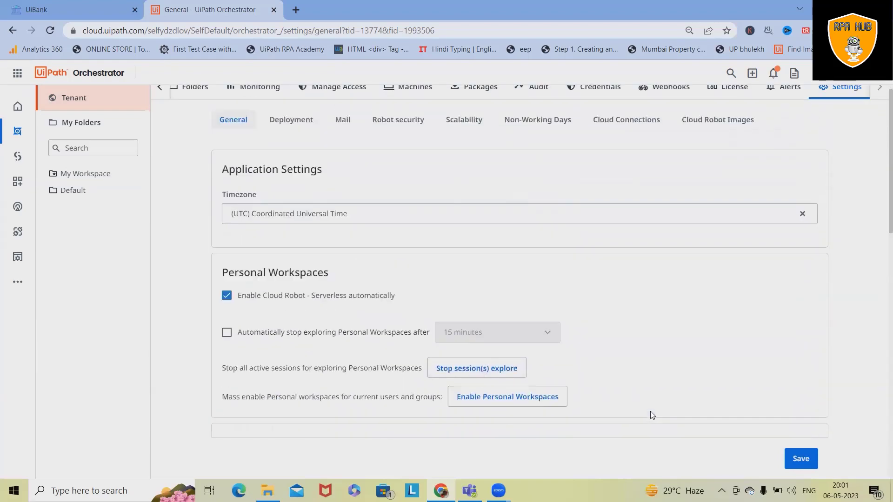
Try Secure Deployment for package security, then return it to API Key.
{"action": "left_click", "coordinate": [290, 120]}
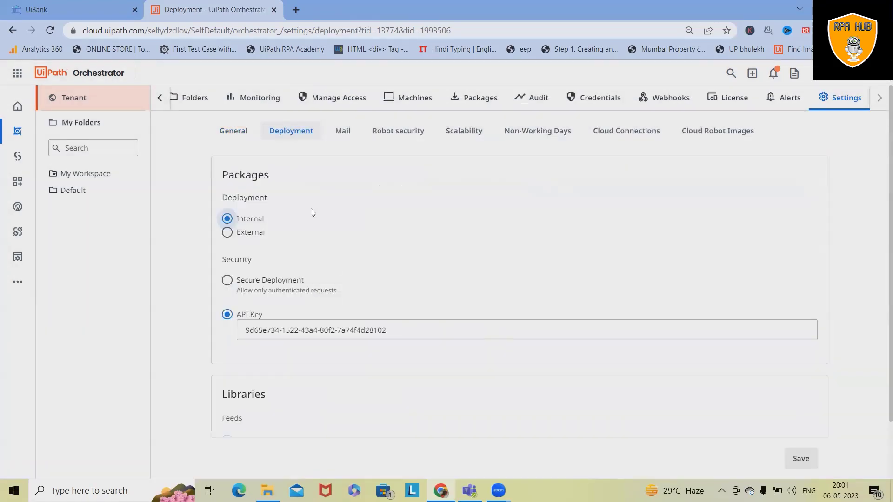
{"action": "mouse_move", "coordinate": [335, 252]}
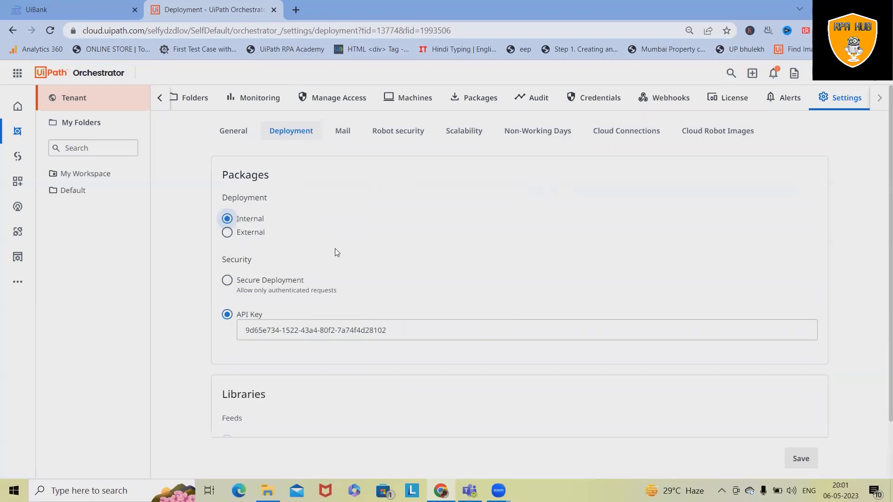
{"action": "mouse_move", "coordinate": [310, 267]}
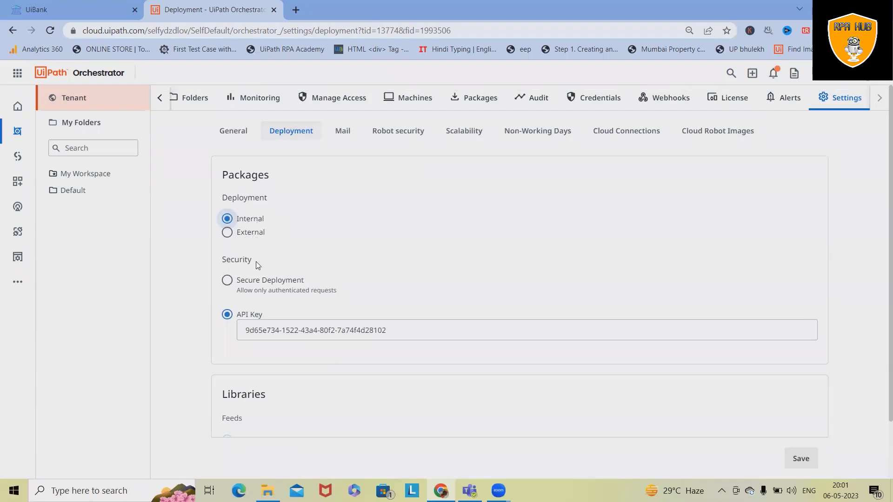
{"action": "left_click", "coordinate": [227, 279]}
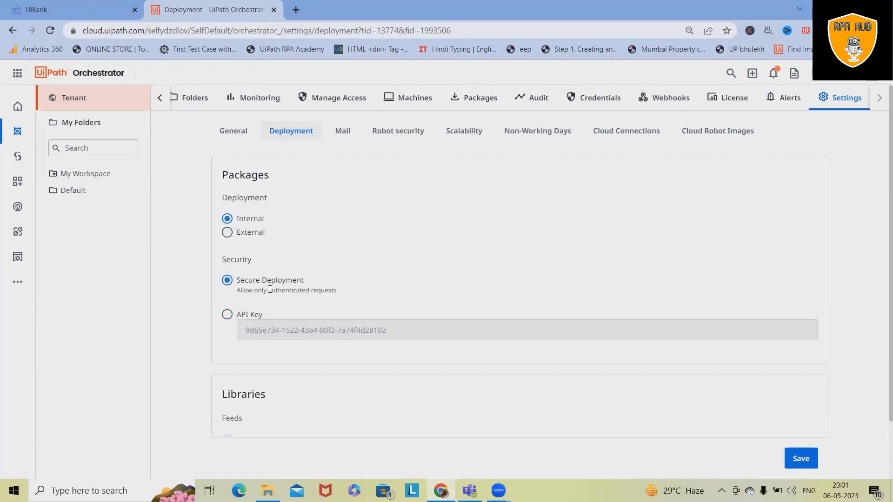
{"action": "mouse_move", "coordinate": [248, 340]}
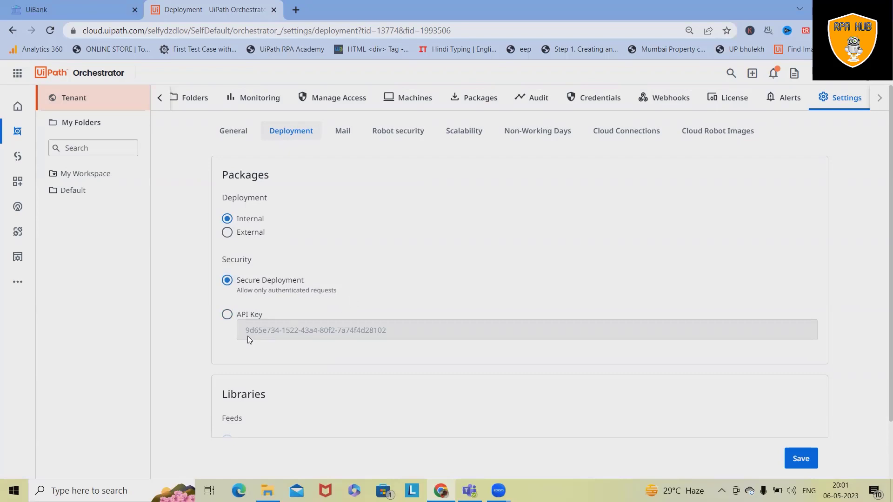
{"action": "left_click", "coordinate": [226, 314]}
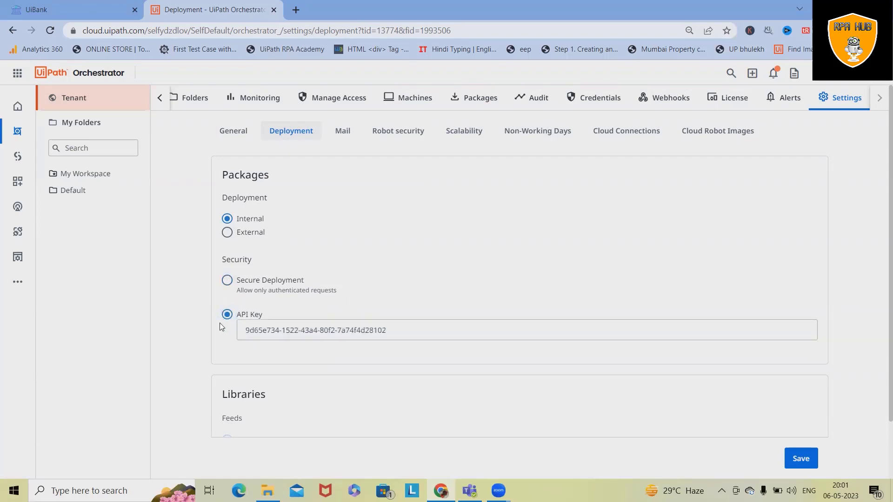
{"action": "scroll", "scroll_direction": "down", "scroll_amount": 3}
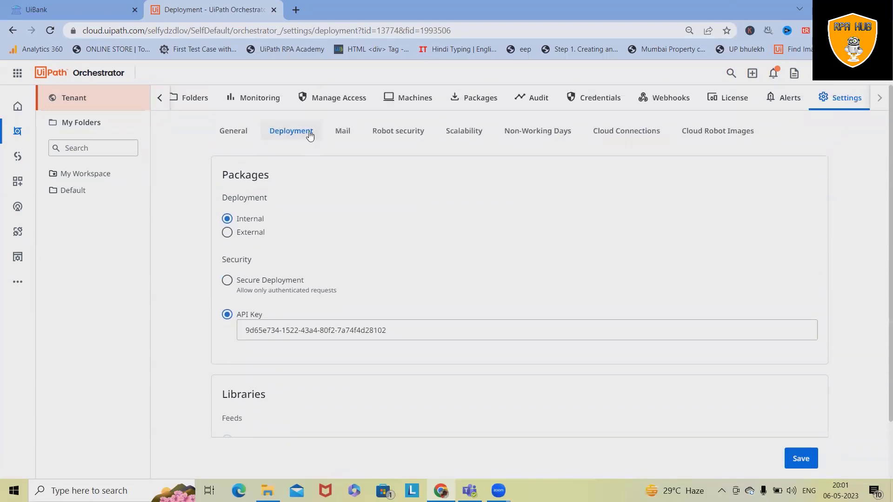
{"action": "left_click", "coordinate": [342, 131]}
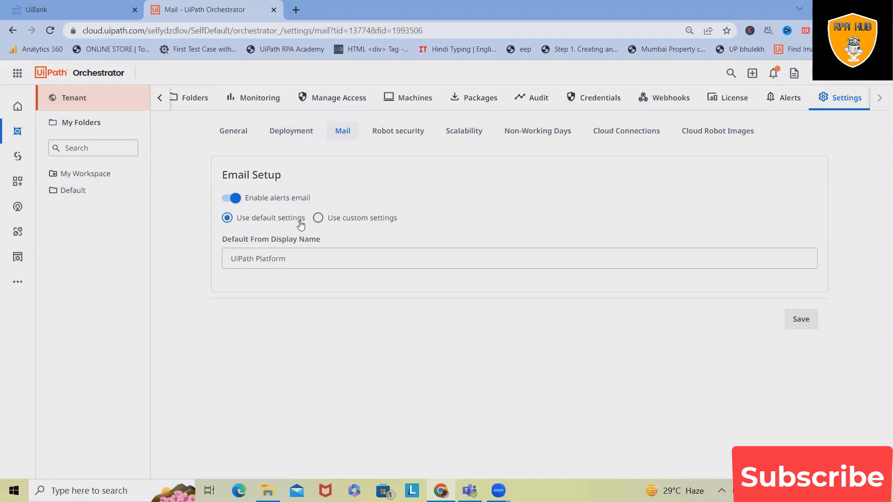
{"action": "mouse_move", "coordinate": [302, 304]}
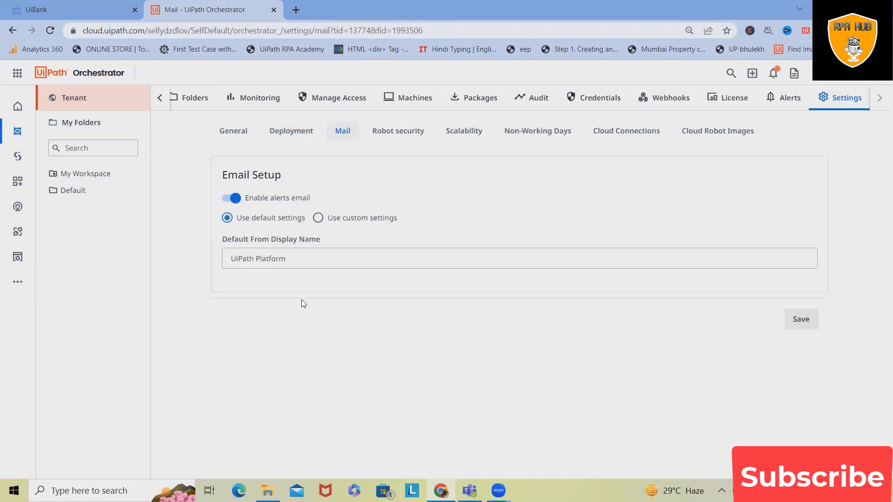
{"action": "mouse_move", "coordinate": [527, 284]}
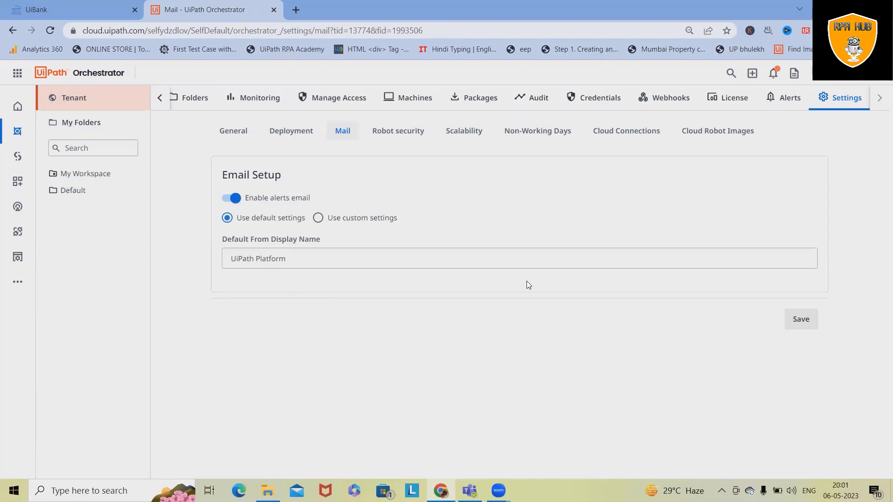
Select the Default From Display Name in Mail settings to review it, leaving mail unchanged.
{"action": "triple_click", "coordinate": [258, 258]}
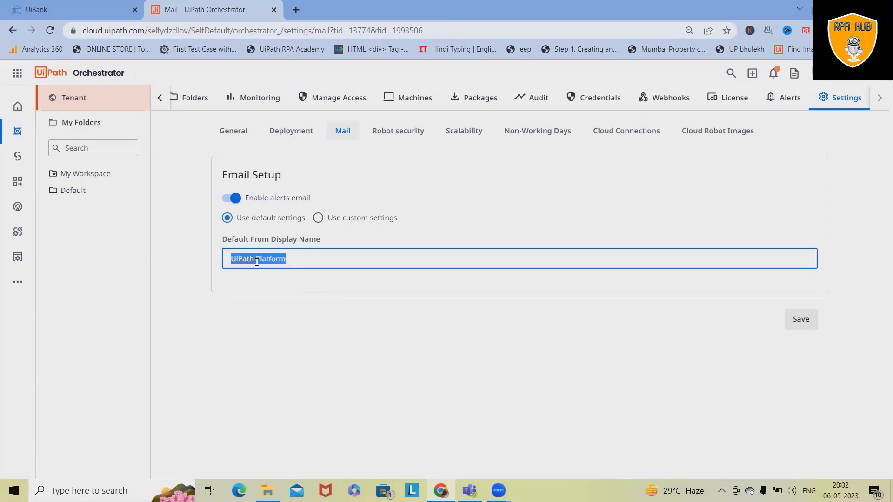
{"action": "mouse_move", "coordinate": [280, 229]}
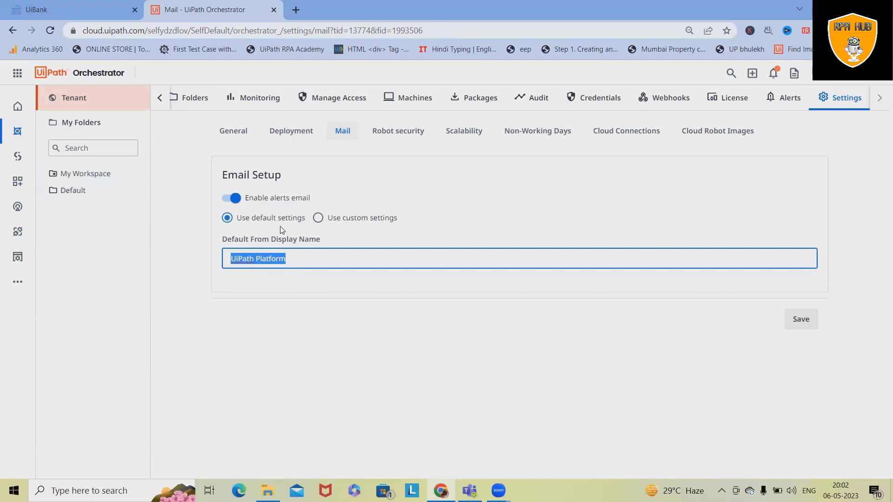
{"action": "mouse_move", "coordinate": [326, 238]}
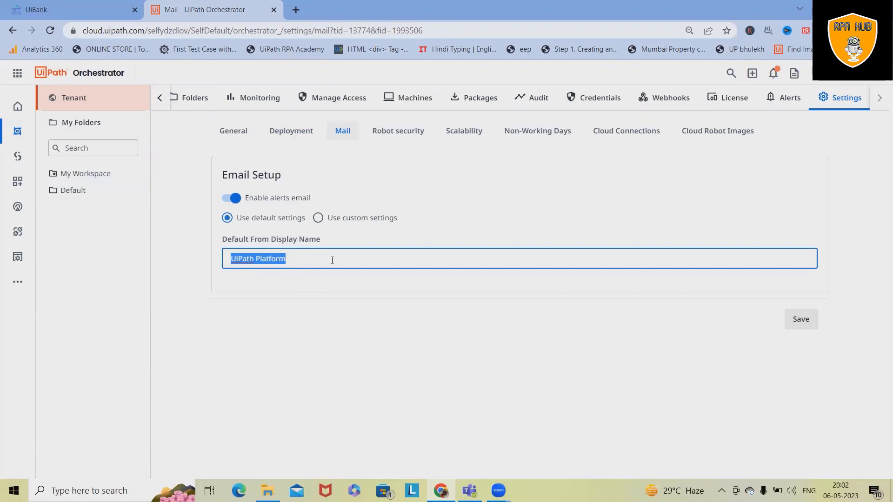
{"action": "mouse_move", "coordinate": [271, 191]}
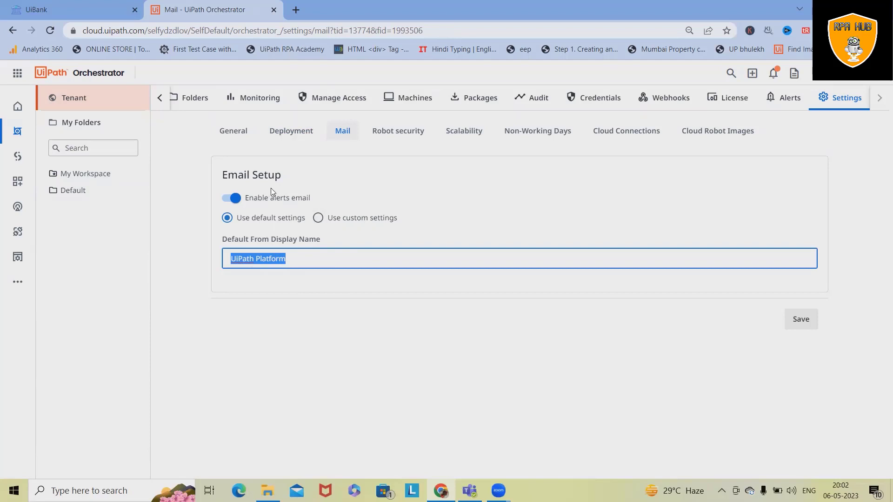
{"action": "left_click", "coordinate": [398, 130]}
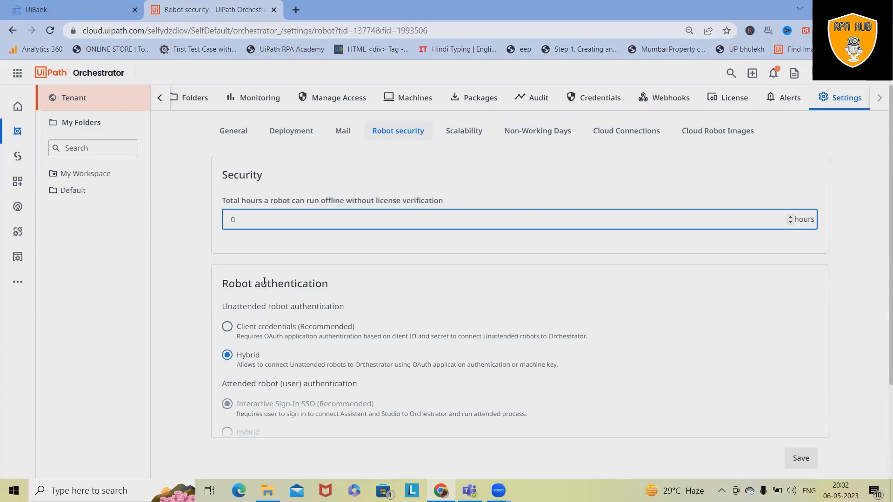
{"action": "mouse_move", "coordinate": [360, 265]}
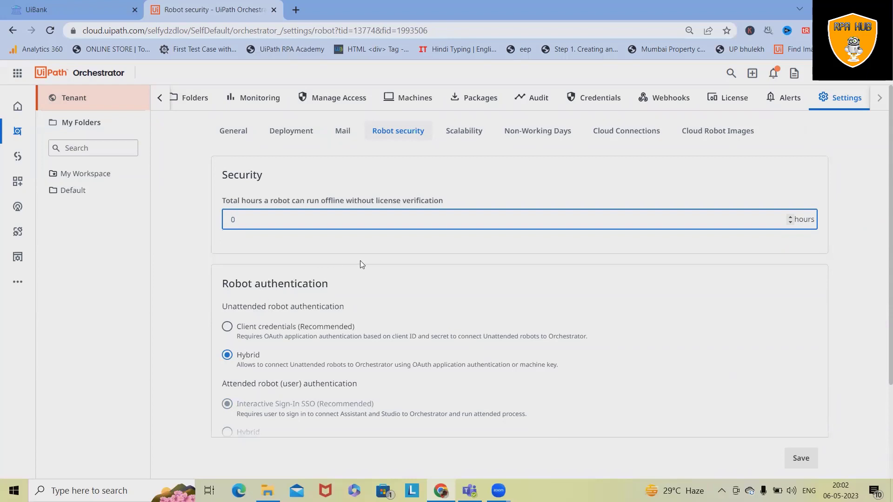
{"action": "mouse_move", "coordinate": [371, 279]}
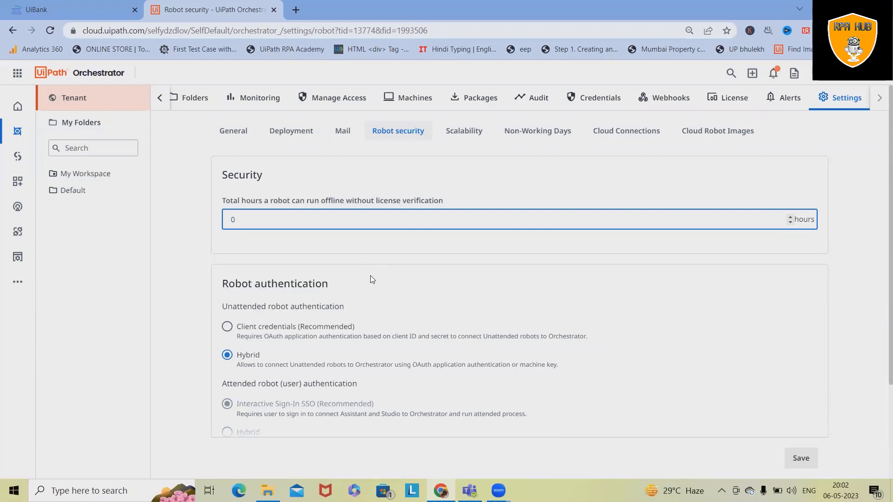
Scroll down to review the Security and Robot authentication sections.
{"action": "scroll", "scroll_direction": "down", "scroll_amount": 3}
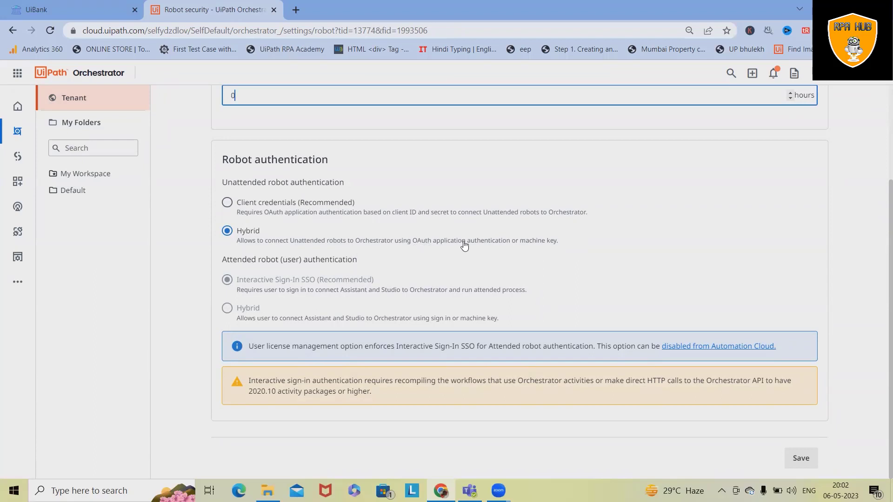
{"action": "mouse_move", "coordinate": [227, 203]}
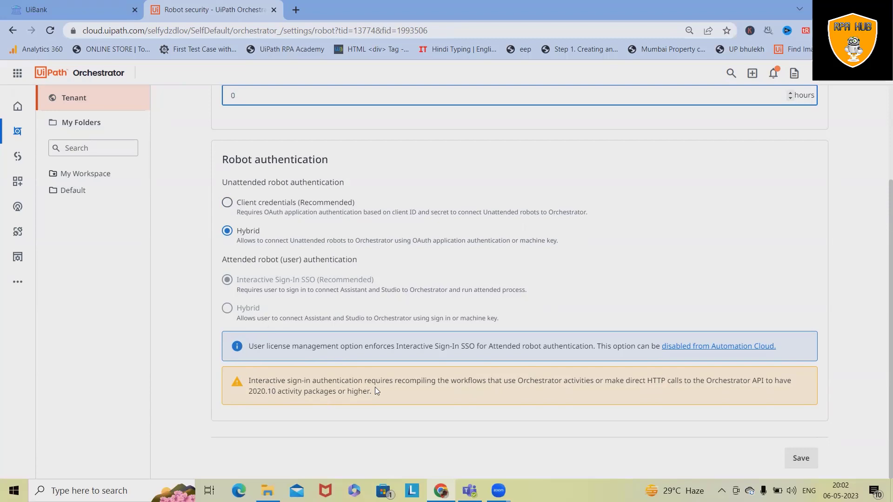
Turn the Scalability WebSocket transport off and back on.
{"action": "left_click", "coordinate": [464, 130]}
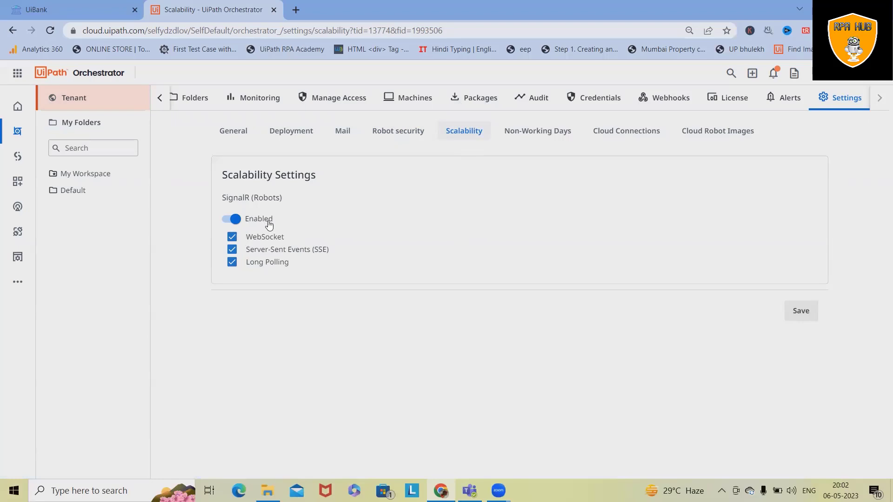
{"action": "mouse_move", "coordinate": [235, 219]}
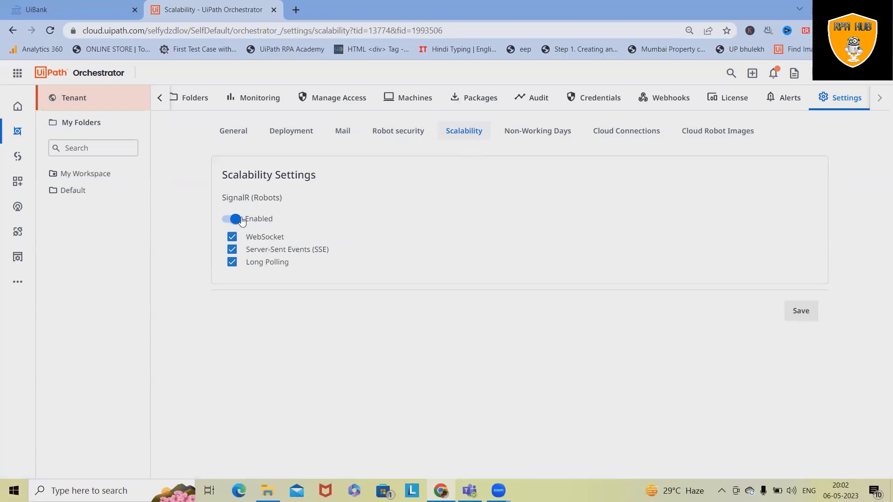
{"action": "mouse_move", "coordinate": [272, 256]}
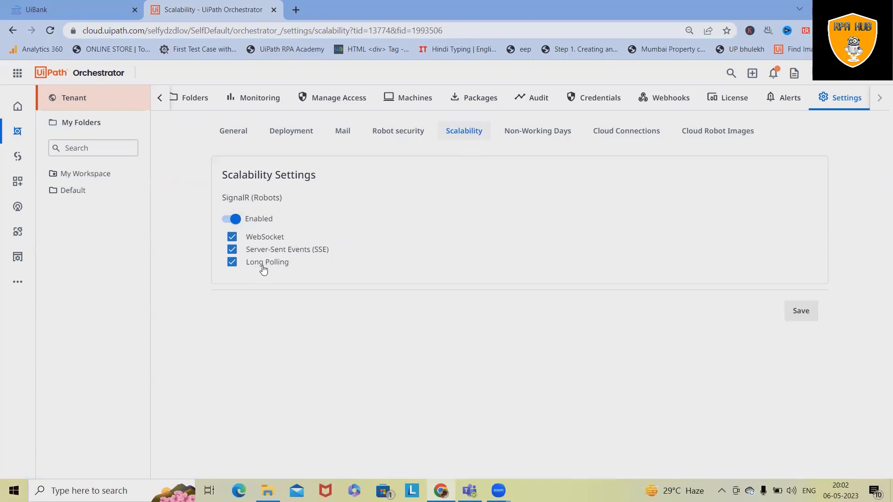
{"action": "mouse_move", "coordinate": [279, 266]}
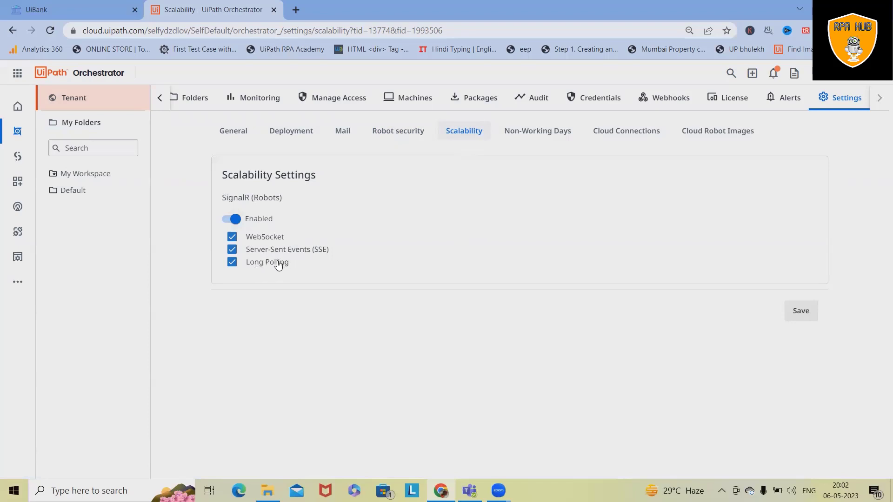
{"action": "left_click", "coordinate": [232, 237]}
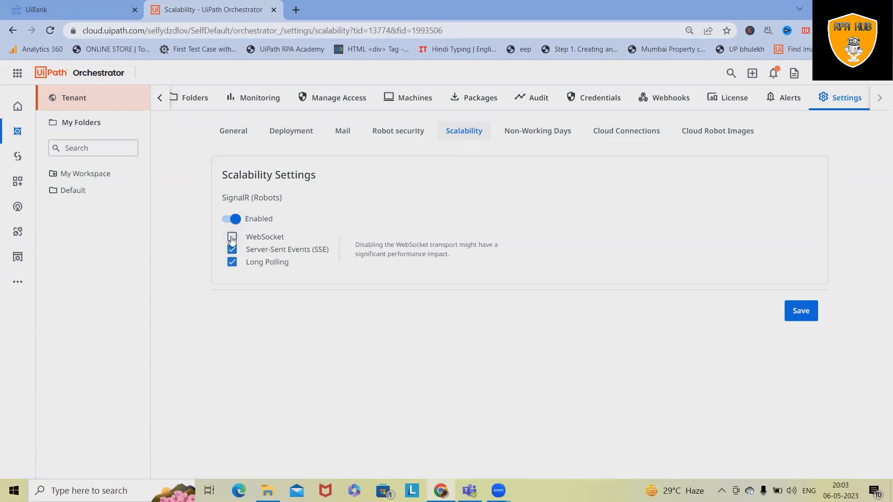
{"action": "left_click", "coordinate": [232, 237]}
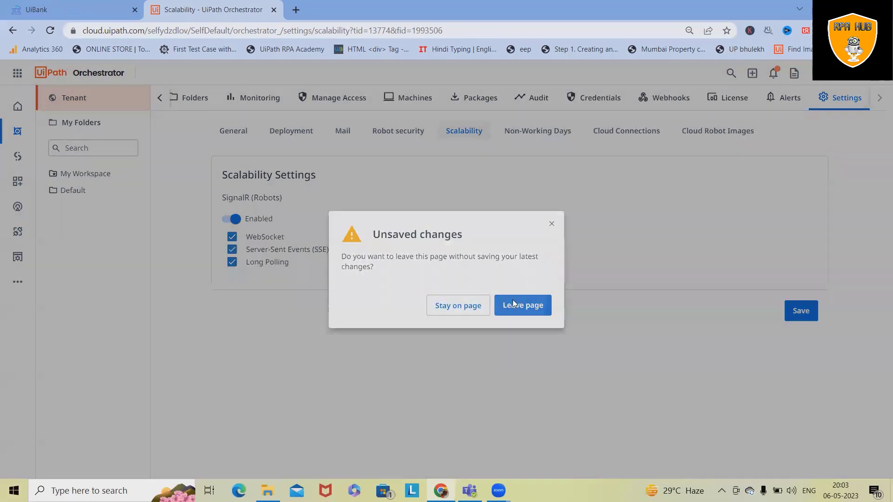
Discard unsaved Scalability changes and start a new Non-Working Days calendar.
{"action": "left_click", "coordinate": [522, 305]}
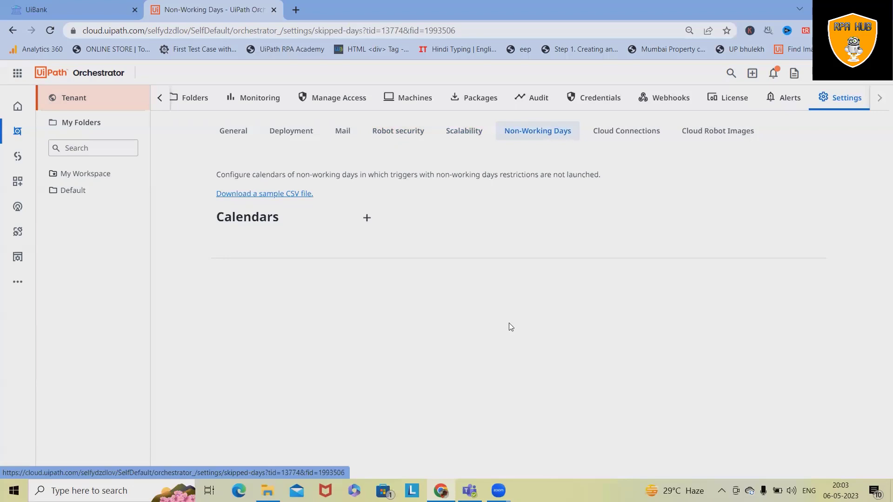
{"action": "mouse_move", "coordinate": [375, 264]}
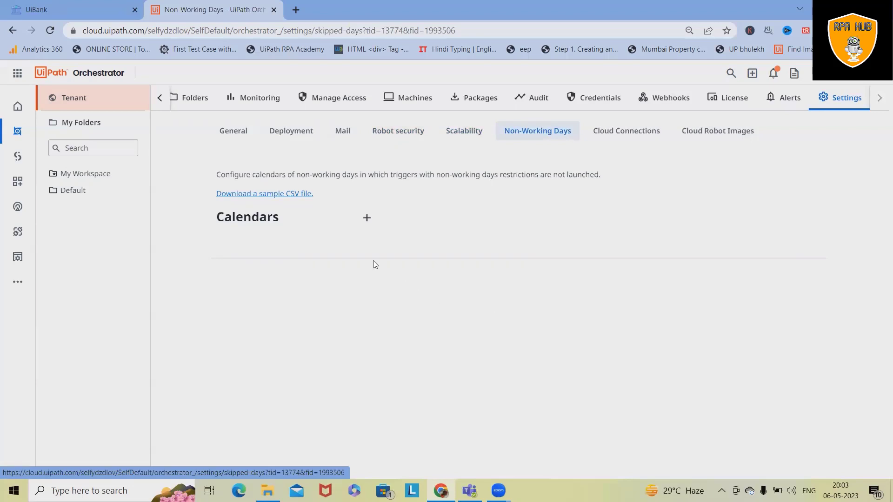
{"action": "left_click", "coordinate": [366, 218]}
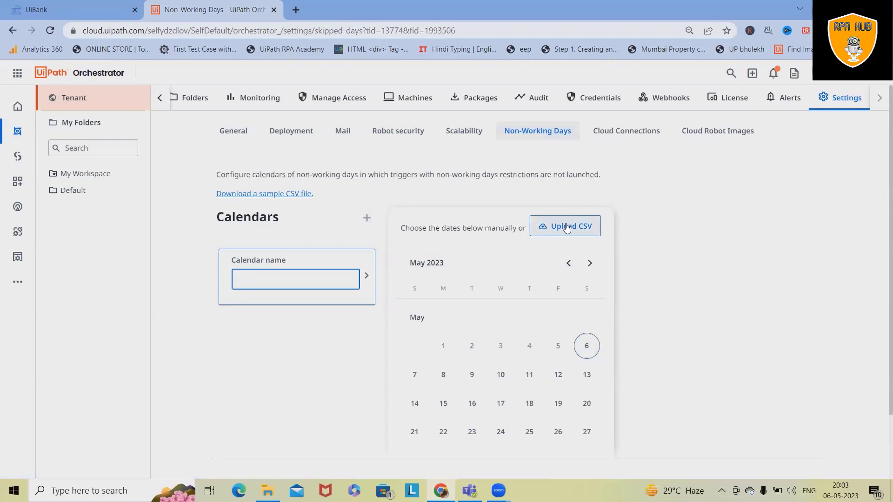
{"action": "mouse_move", "coordinate": [564, 226]}
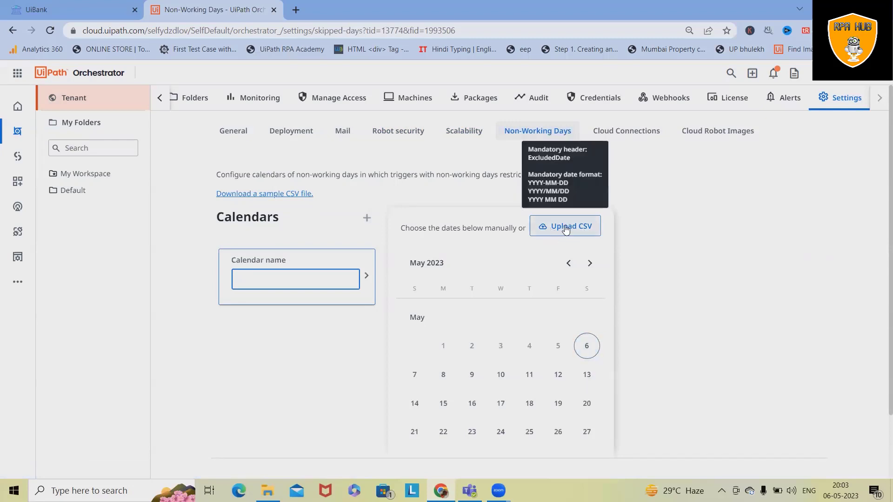
{"action": "mouse_move", "coordinate": [330, 301]}
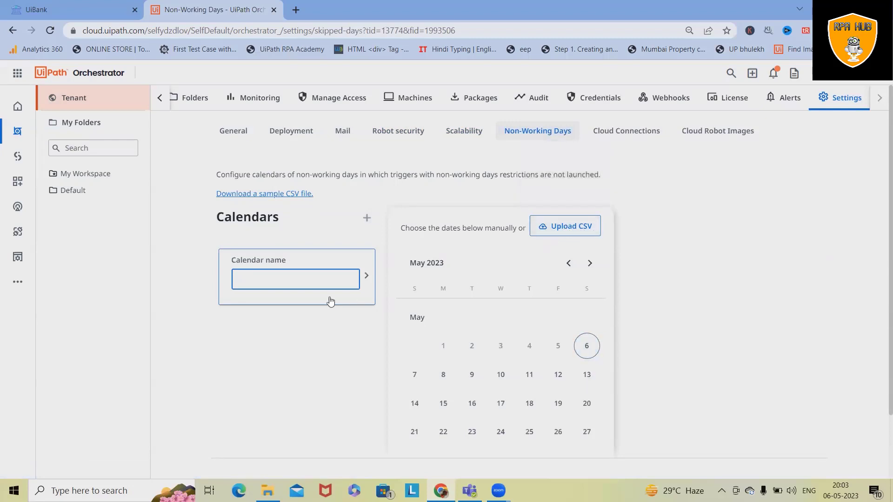
{"action": "mouse_move", "coordinate": [572, 235]}
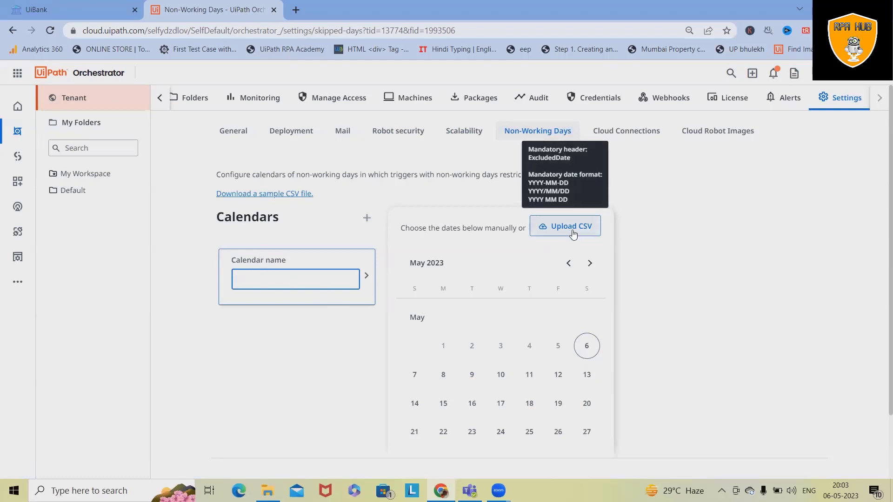
{"action": "mouse_move", "coordinate": [515, 281]}
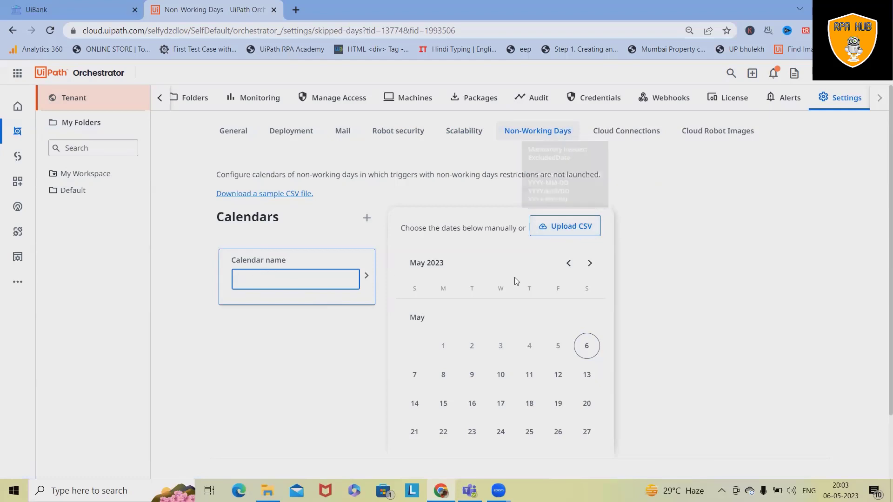
{"action": "left_click", "coordinate": [693, 279]}
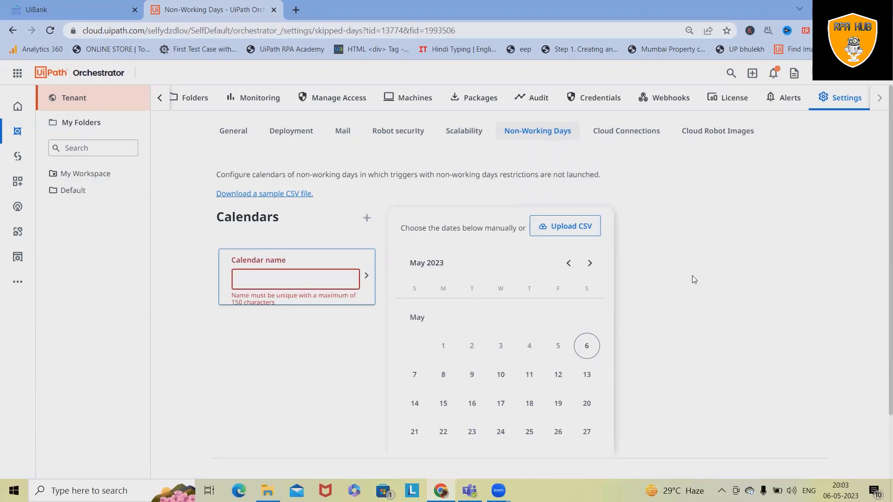
{"action": "mouse_move", "coordinate": [626, 130]}
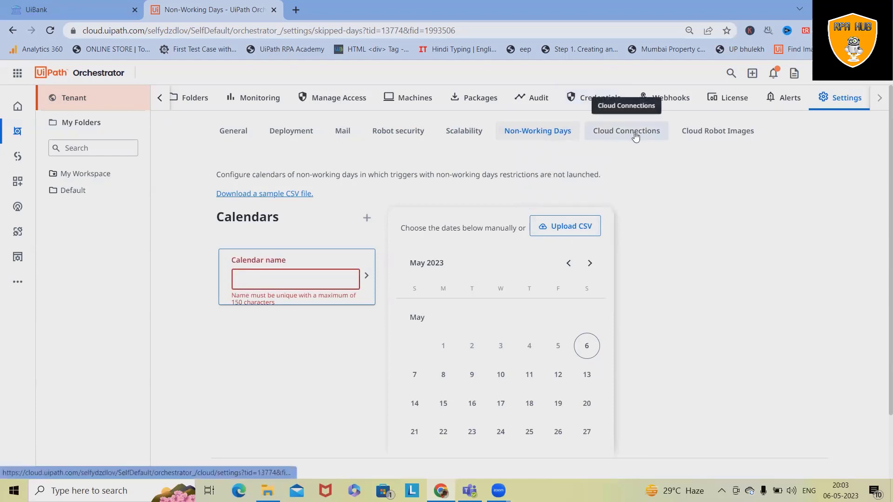
Bring up the Azure, AWS and GCP cloud provider connection choices.
{"action": "left_click", "coordinate": [626, 130]}
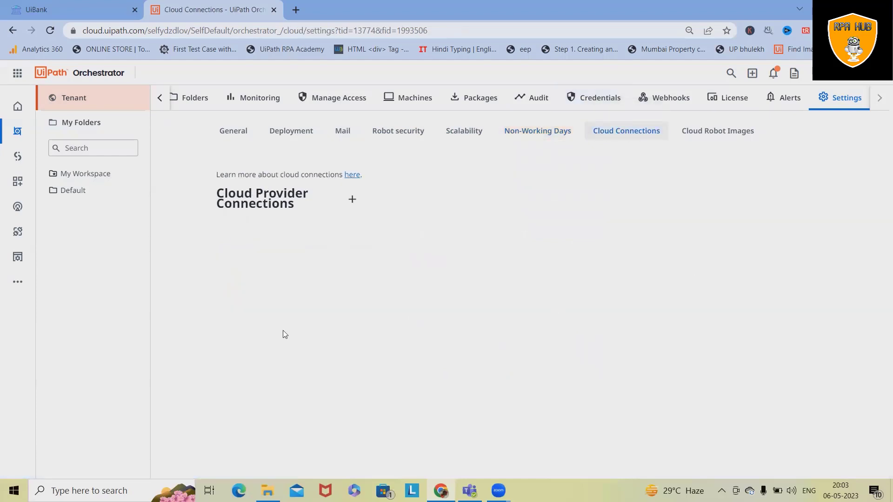
{"action": "left_click", "coordinate": [353, 200]}
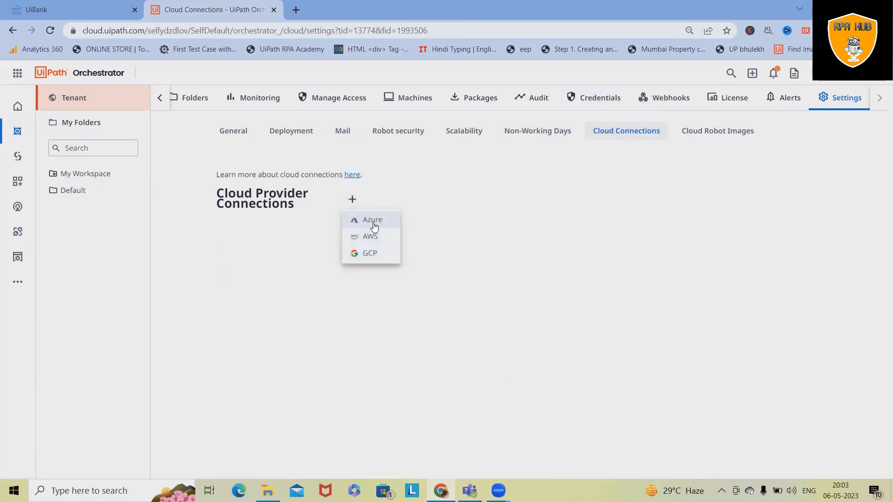
{"action": "mouse_move", "coordinate": [375, 253]}
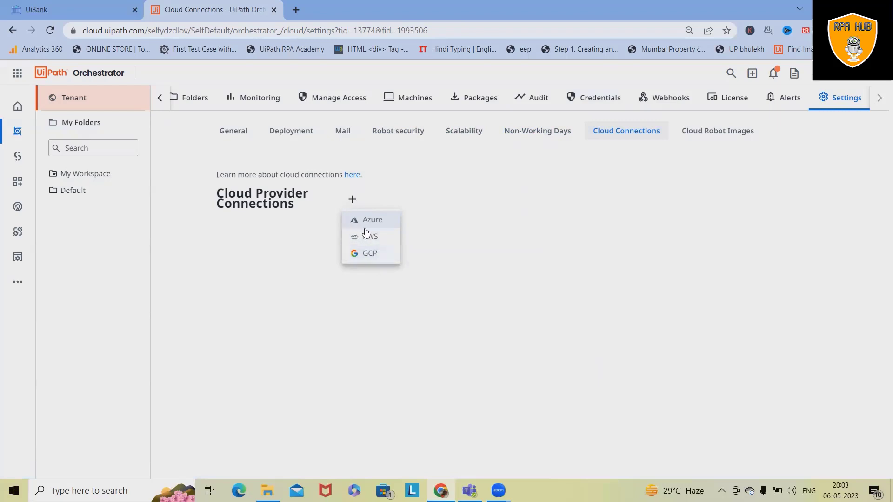
{"action": "left_click", "coordinate": [718, 130]}
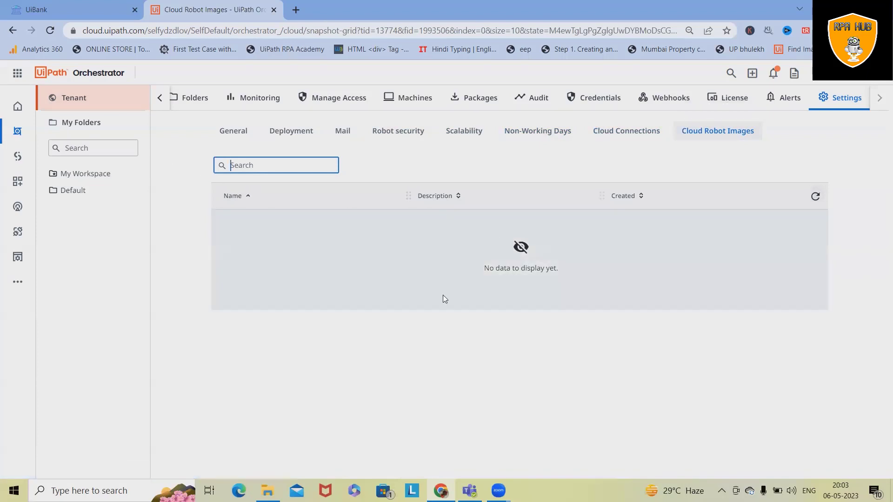
{"action": "mouse_move", "coordinate": [311, 353]}
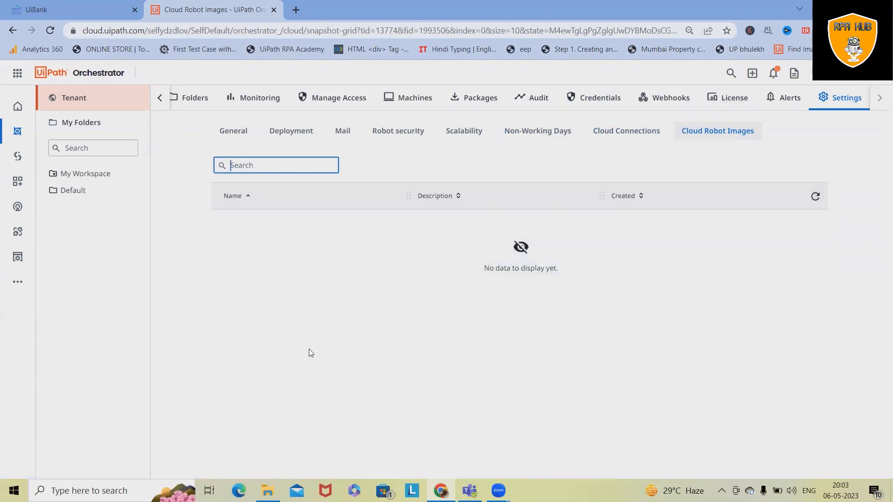
{"action": "mouse_move", "coordinate": [535, 384]}
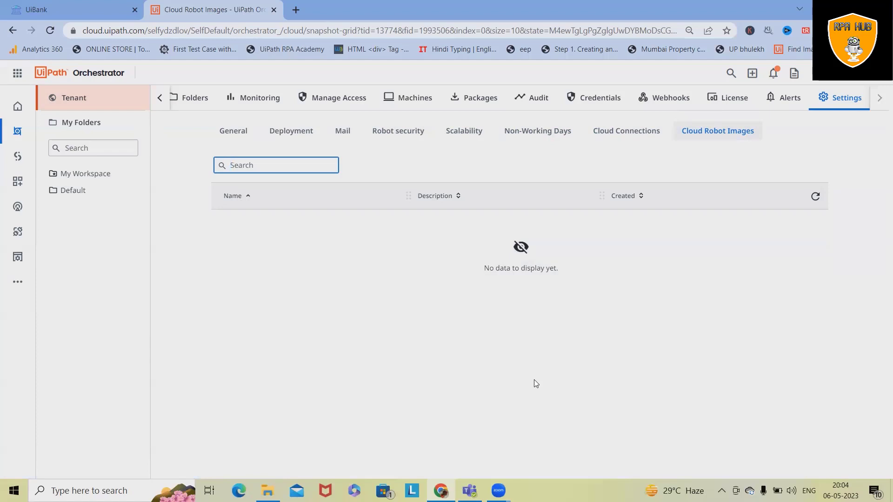
Inspect the empty Cloud Robot Images grid, which has no images to display.
{"action": "left_click", "coordinate": [276, 165]}
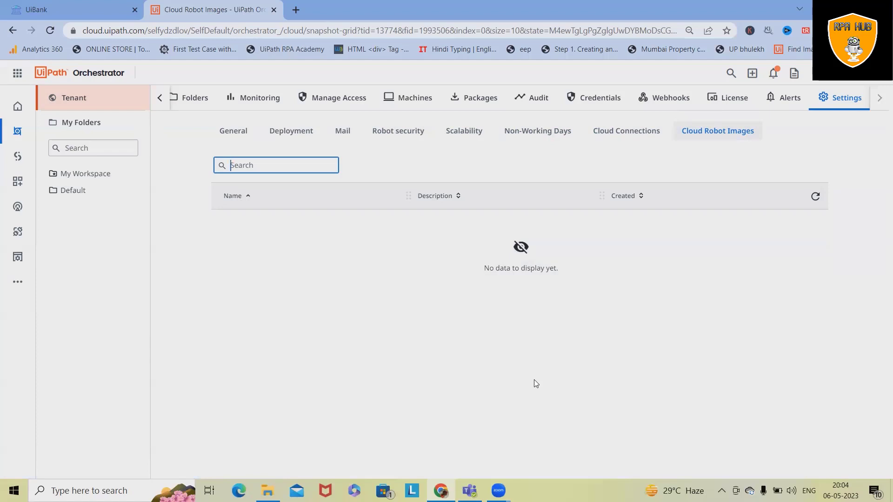